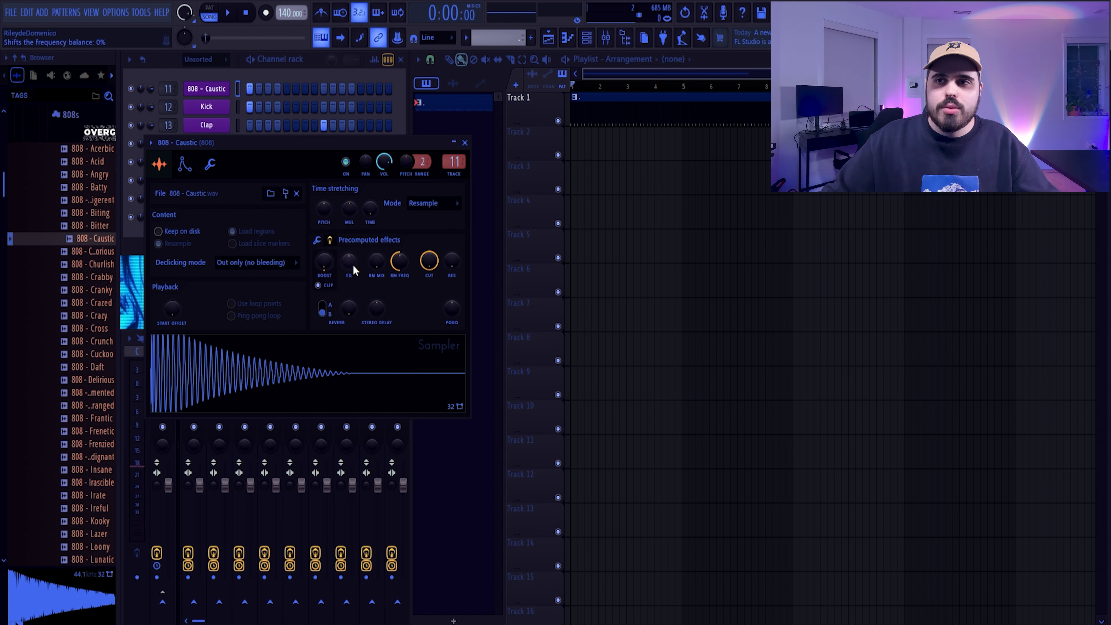
Tweak the 808 sampler's EQ, set tempo to 150 BPM and lay down four short C5 808 notes.
left_click_drag(348, 260, 348, 241)
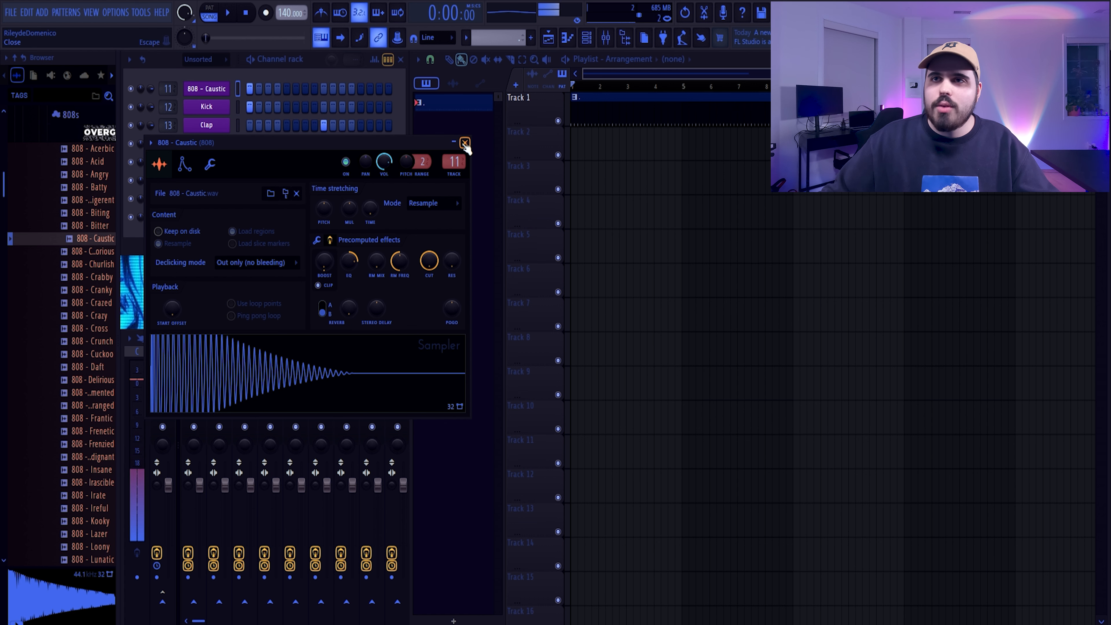
left_click(316, 239)
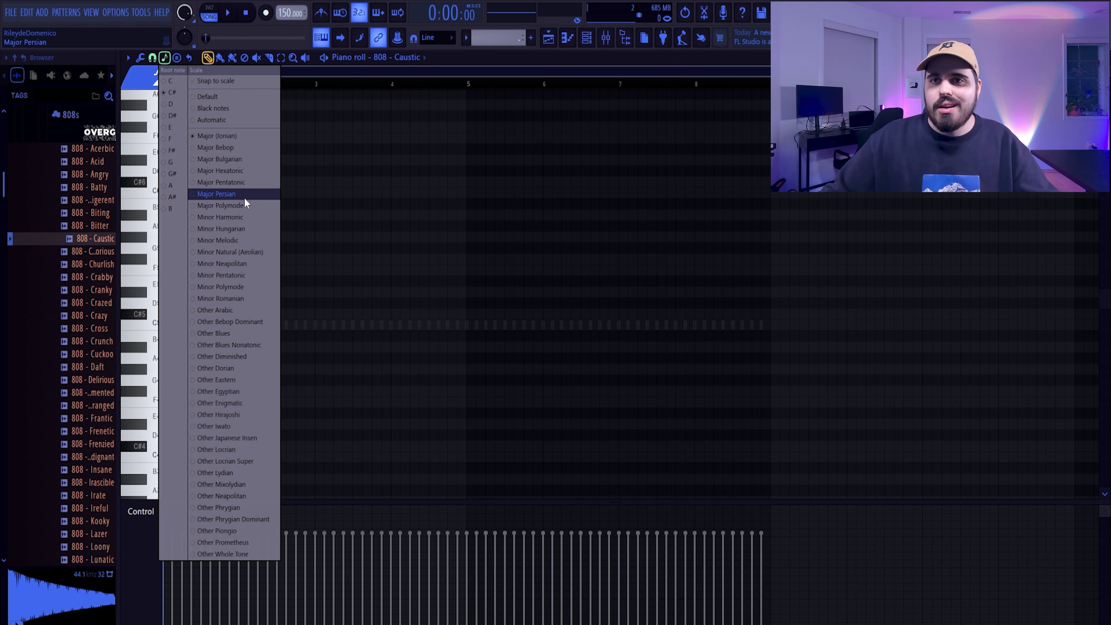
left_click(216, 194)
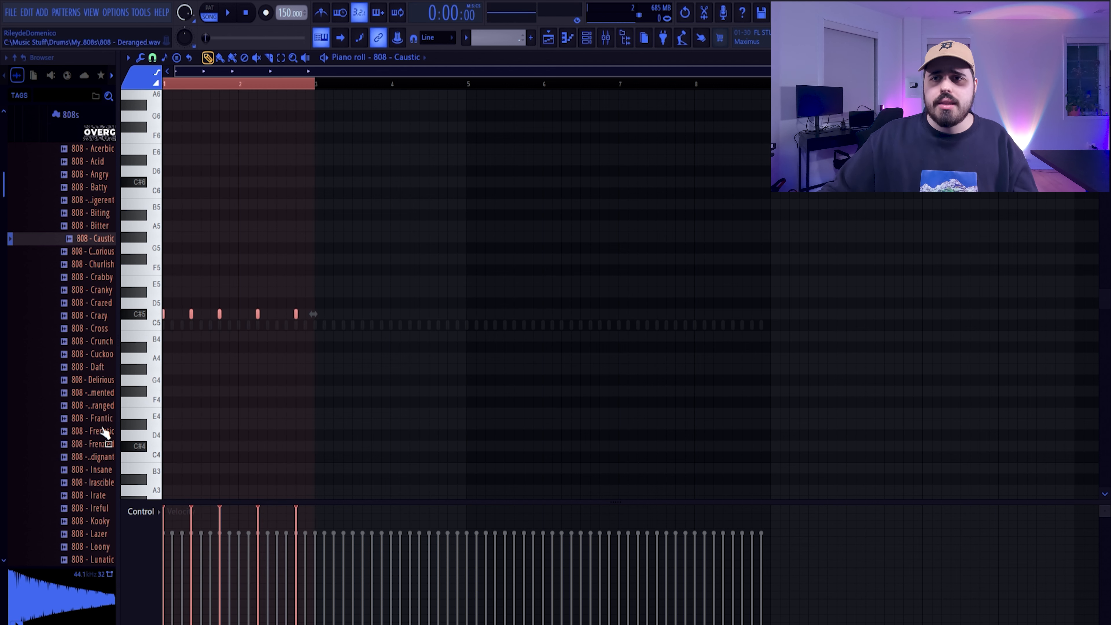
mouse_move(403, 249)
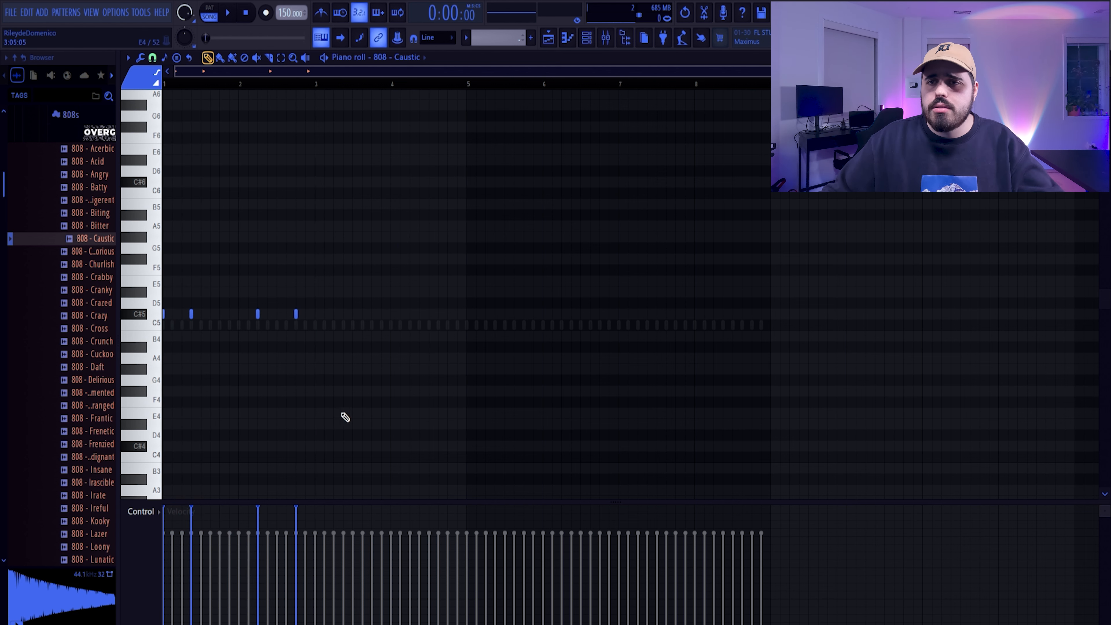
mouse_move(420, 265)
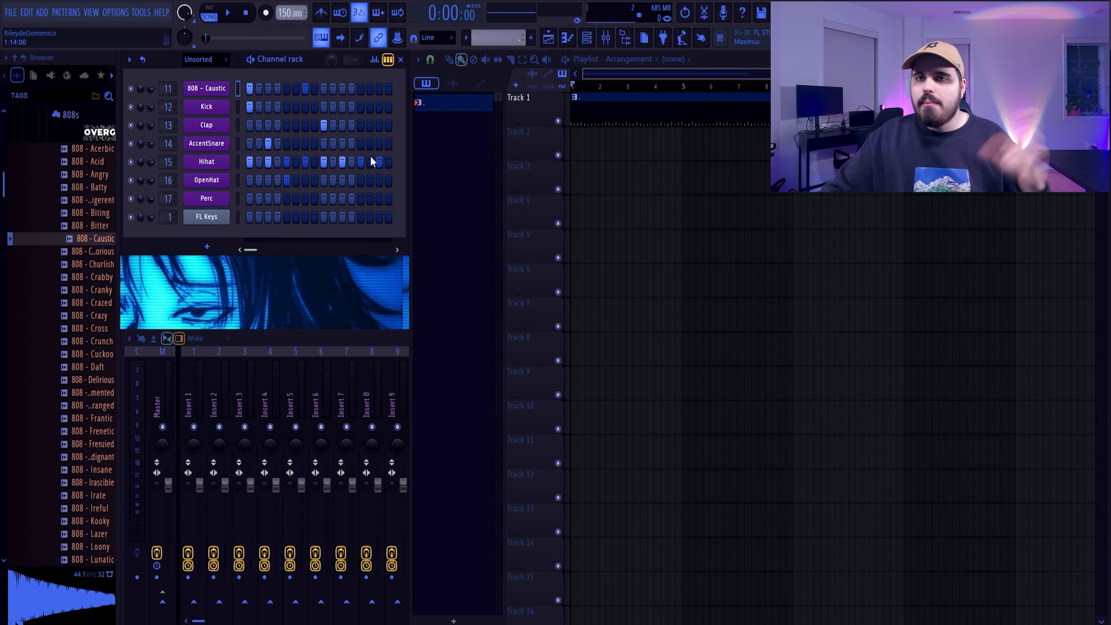
Audition clap samples and load Clap - Desolate onto its channel.
left_click(71, 229)
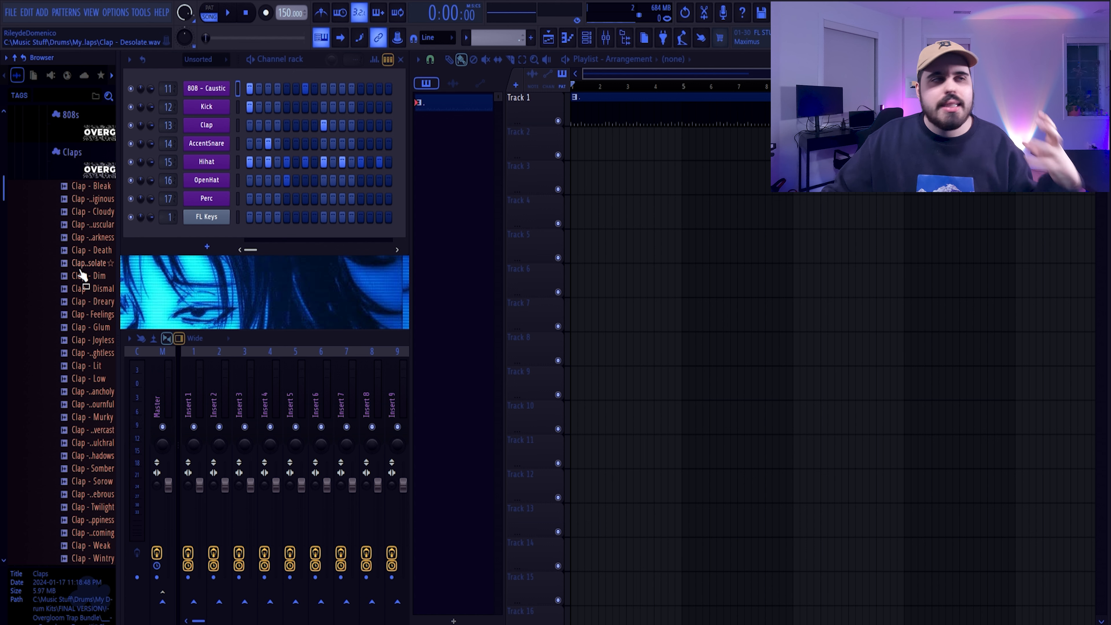
left_click(87, 275)
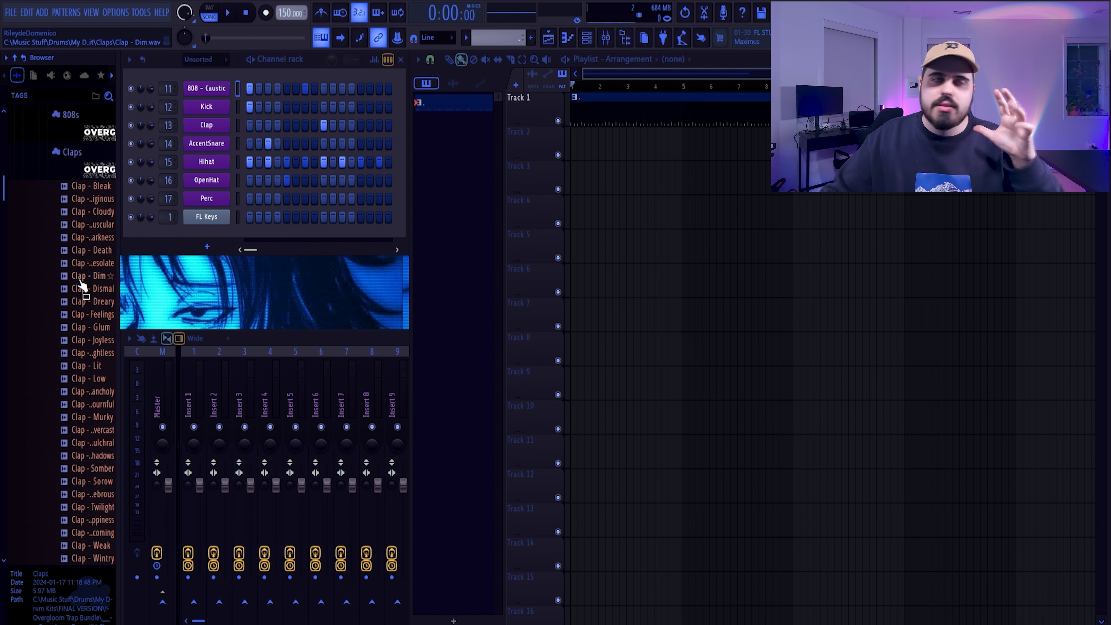
left_click(89, 288)
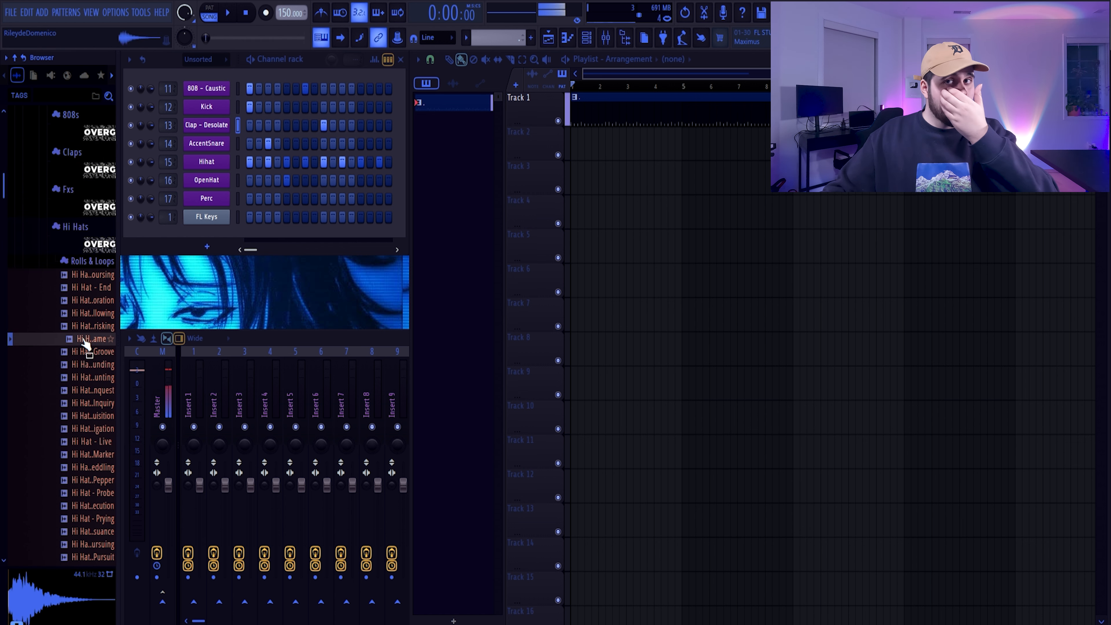
Load Hi Hat - Game and program a bouncy hi-hat pattern in the opening bars.
right_click(206, 161)
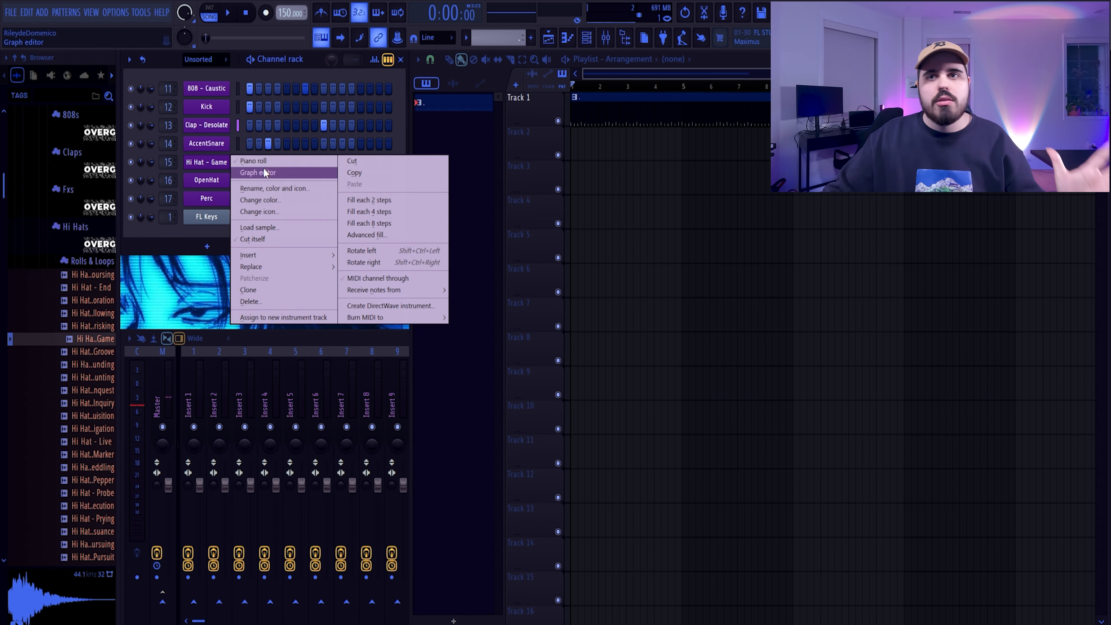
left_click(252, 161)
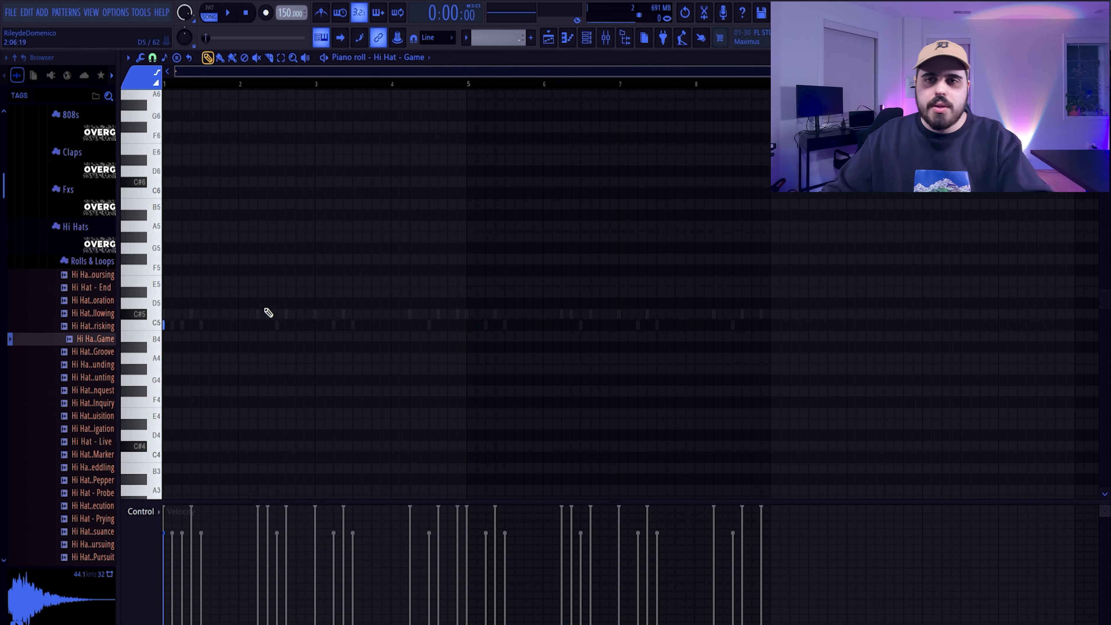
left_click(171, 325)
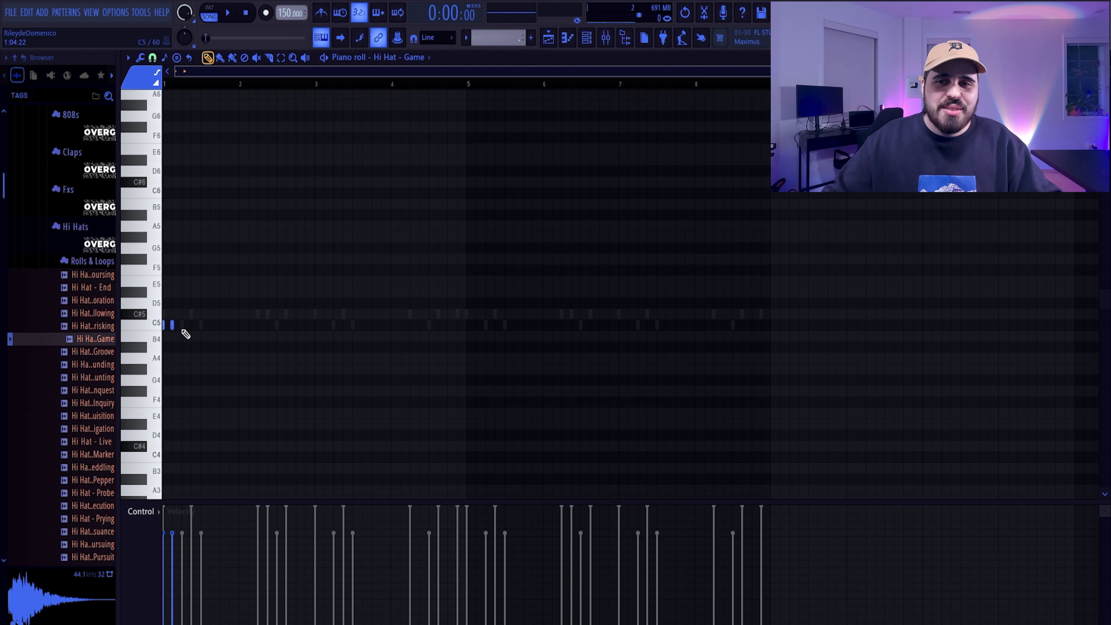
left_click(227, 13)
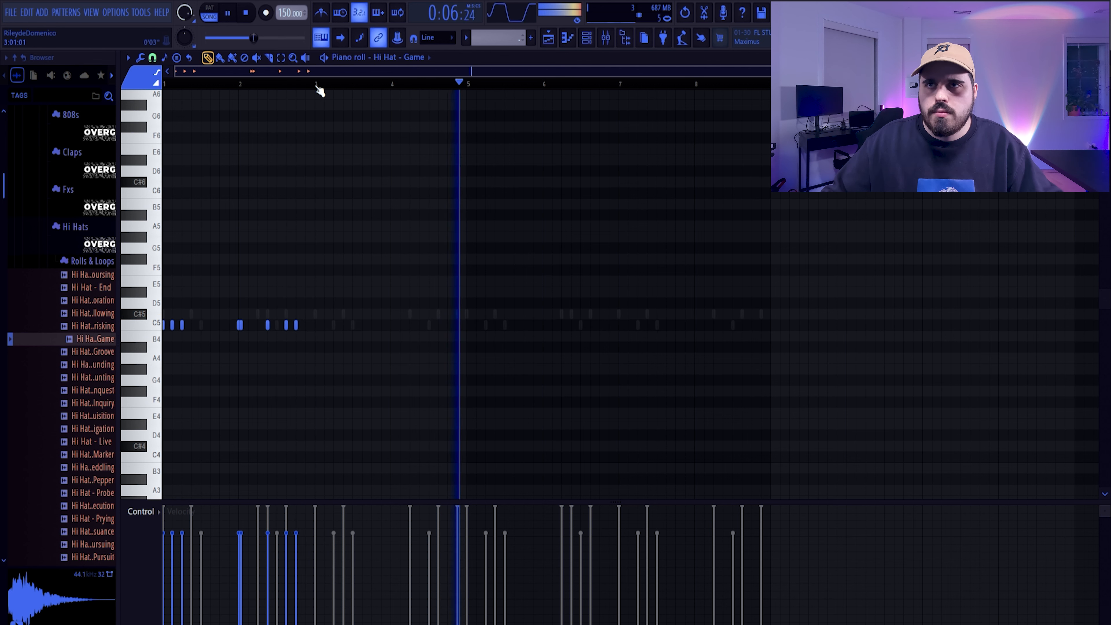
left_click(244, 13)
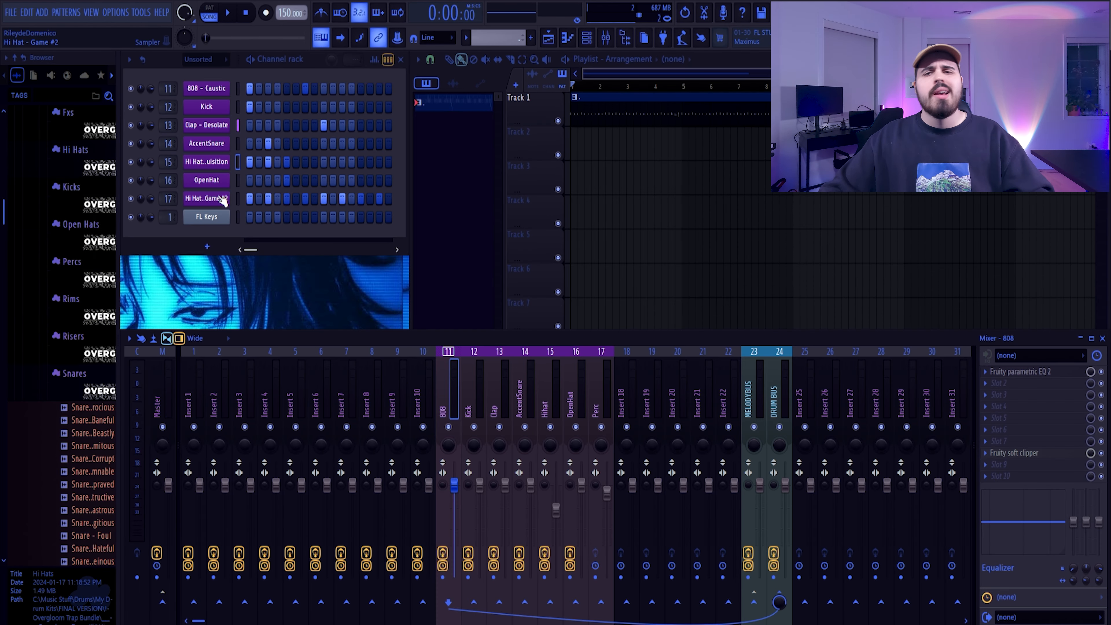
Draw a C#5–E5–G#5 chord in bar 1 and a C#5 note in bar 2 on FL Keys.
left_click(206, 217)
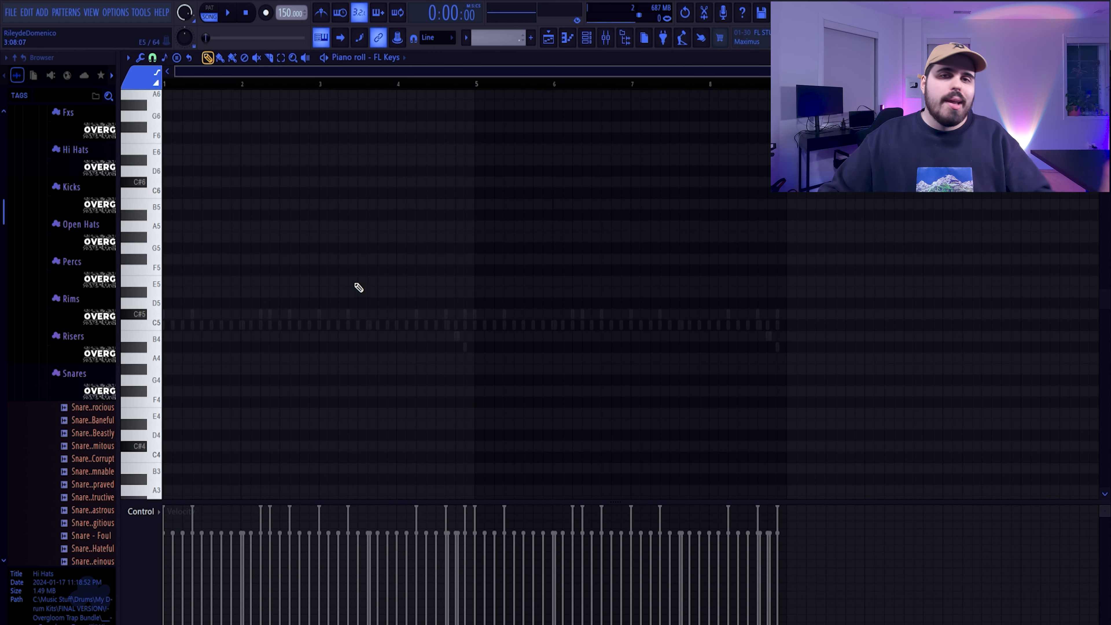
mouse_move(348, 275)
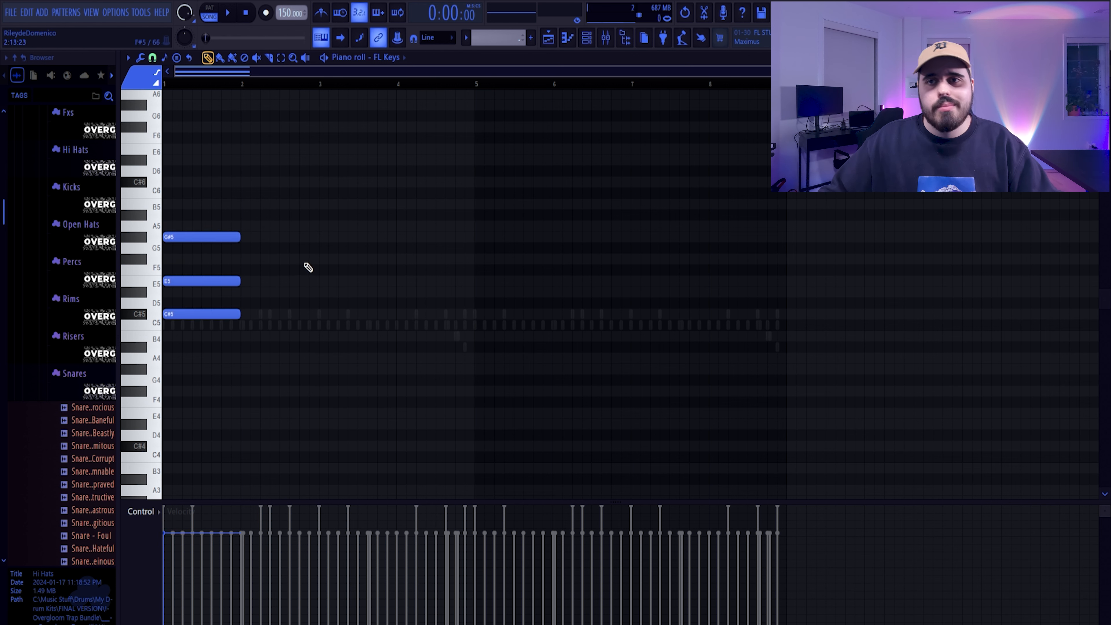
left_click(277, 313)
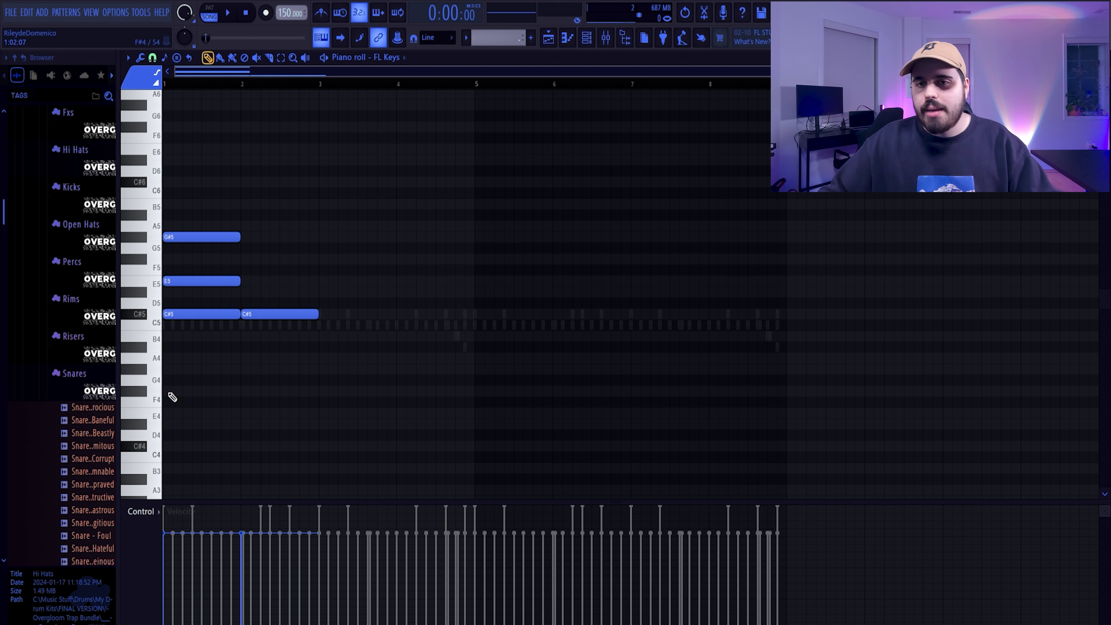
mouse_move(233, 387)
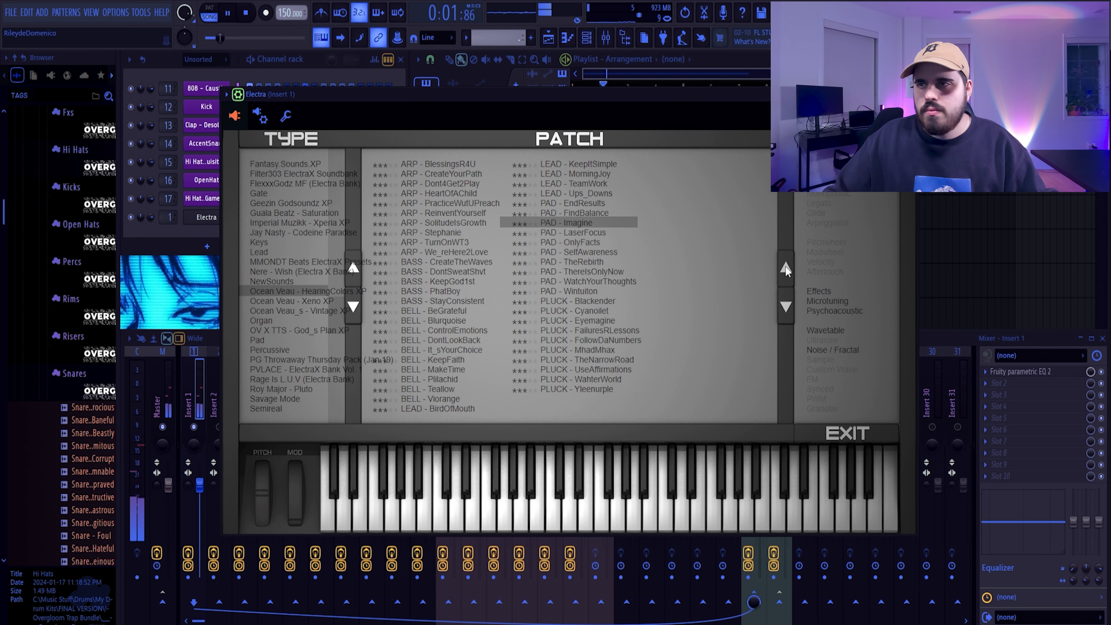
Choose the Electra PAD - Imagine patch for the chords and bring up Fruity Parametric EQ 2 on Insert 1.
left_click(845, 433)
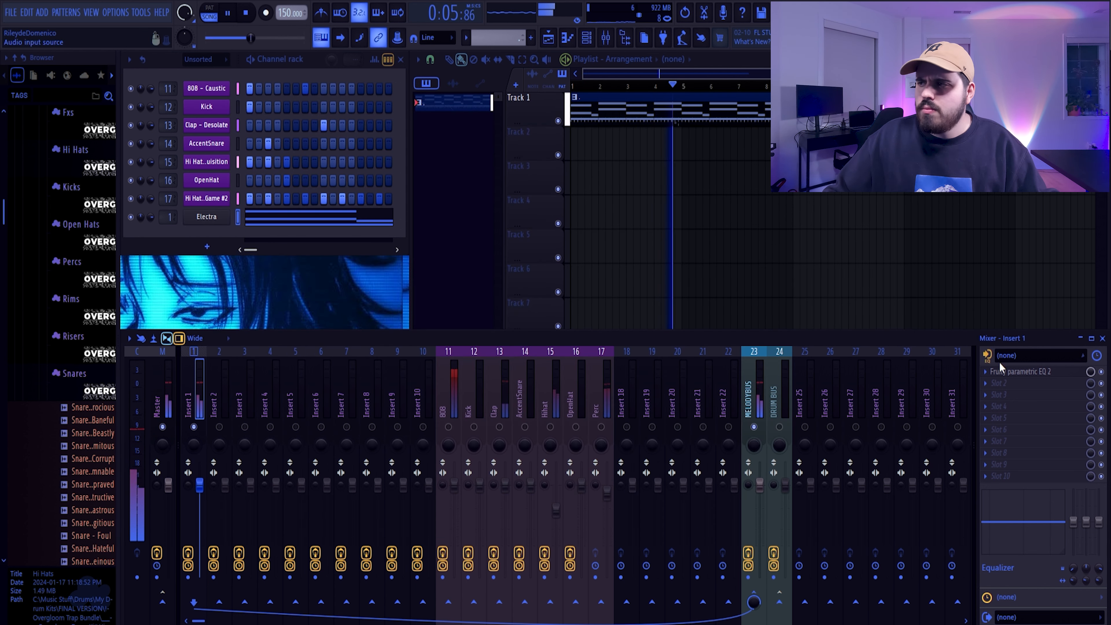
left_click(1022, 371)
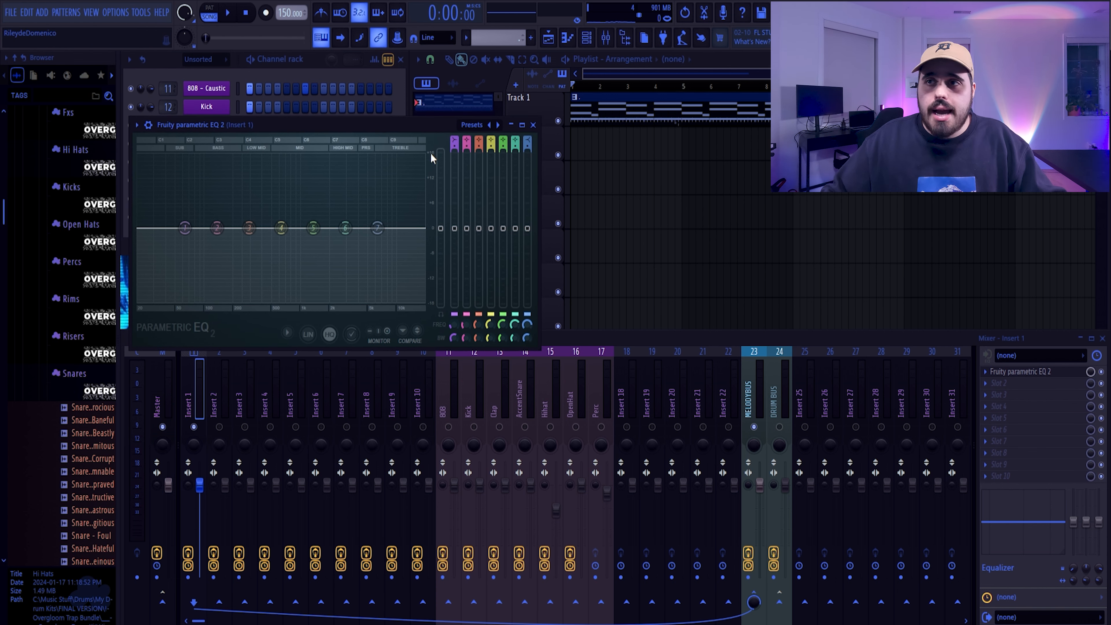
Low-cut the chords below ~244 Hz, dip the low mids around 380 Hz, then close the EQ.
left_click(227, 13)
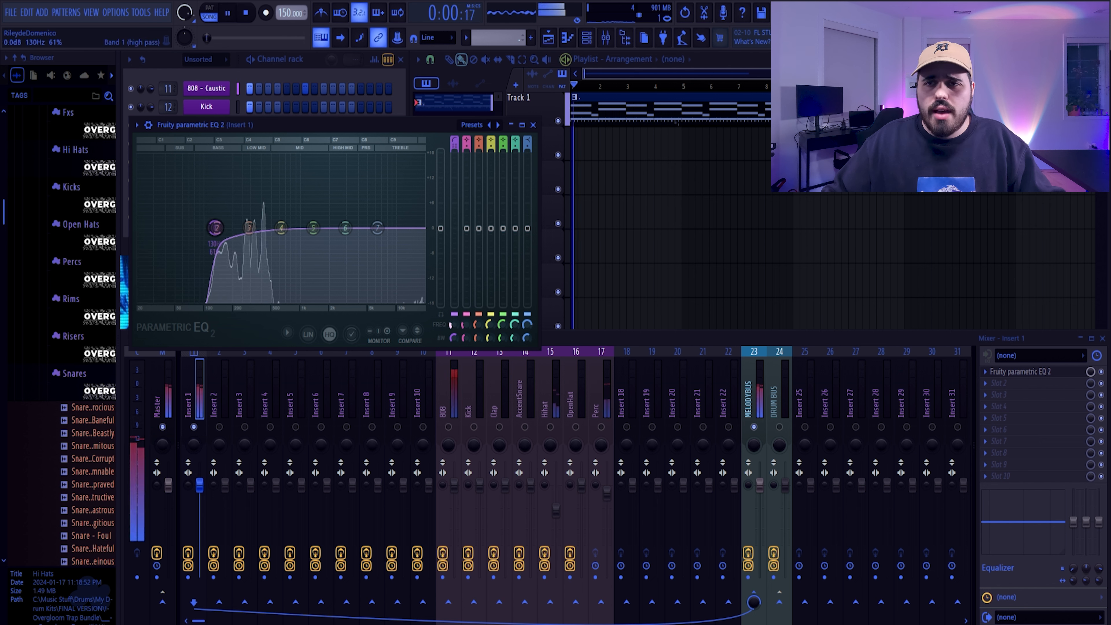
left_click_drag(215, 228, 244, 228)
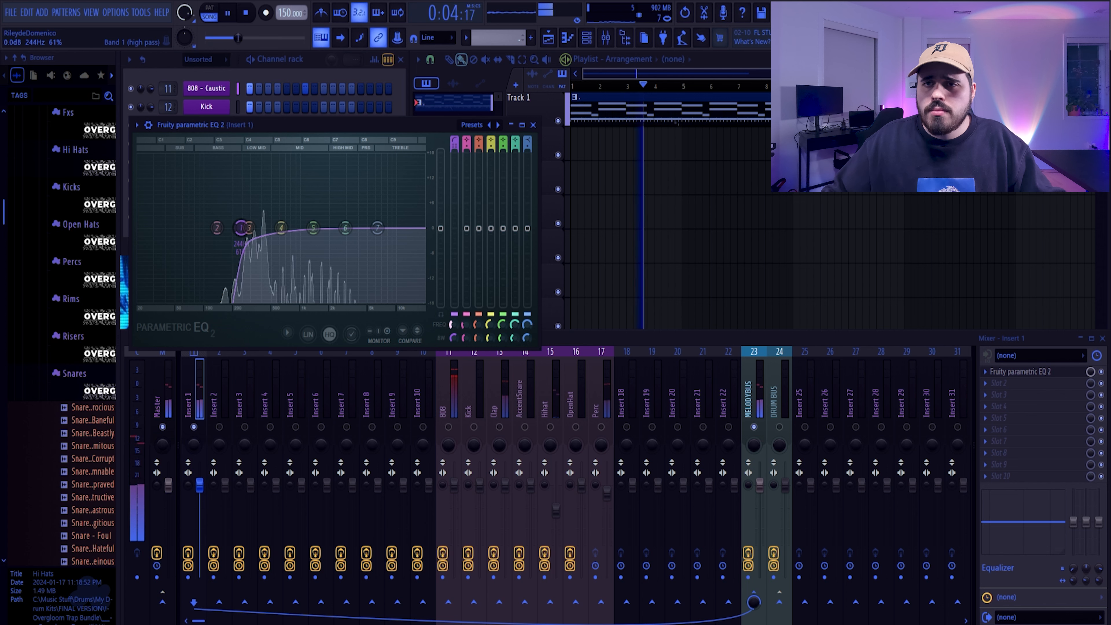
left_click_drag(279, 227, 260, 208)
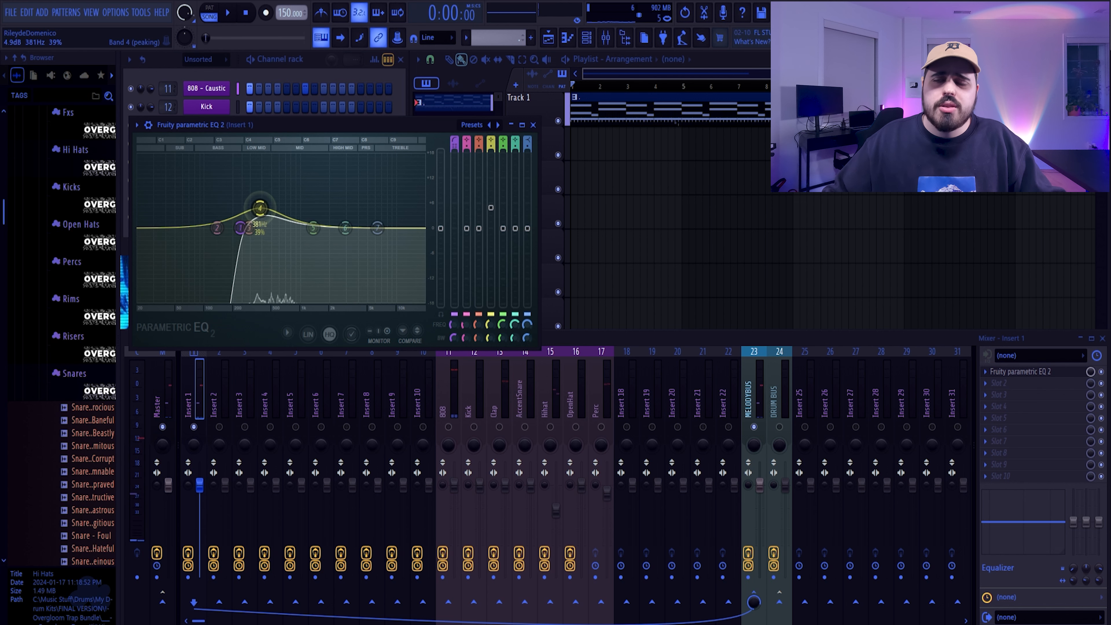
left_click_drag(260, 208, 262, 194)
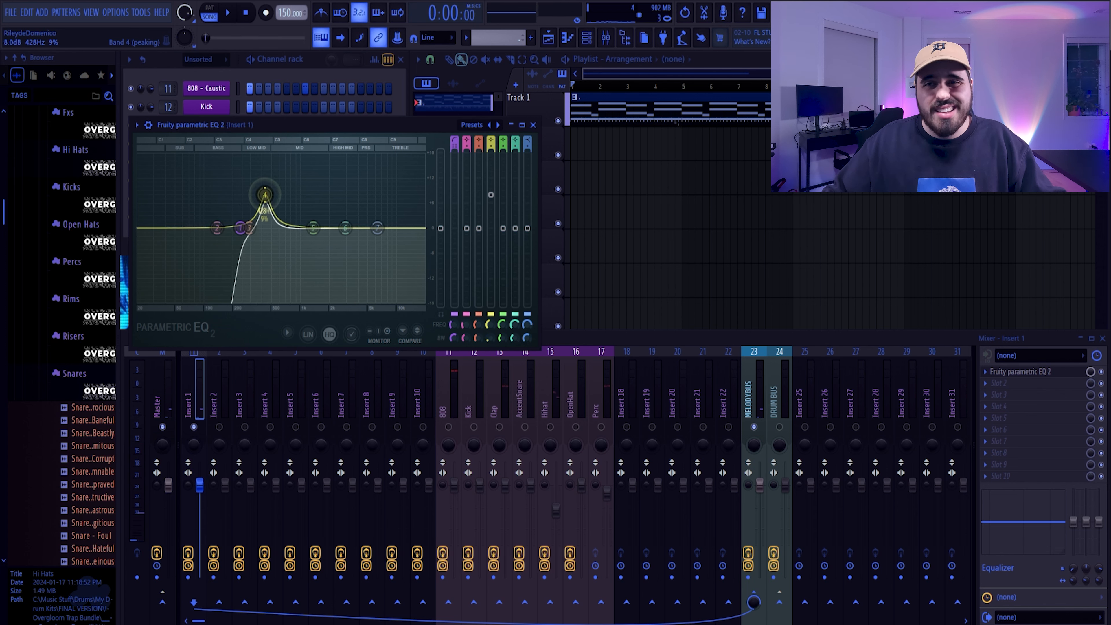
left_click(227, 13)
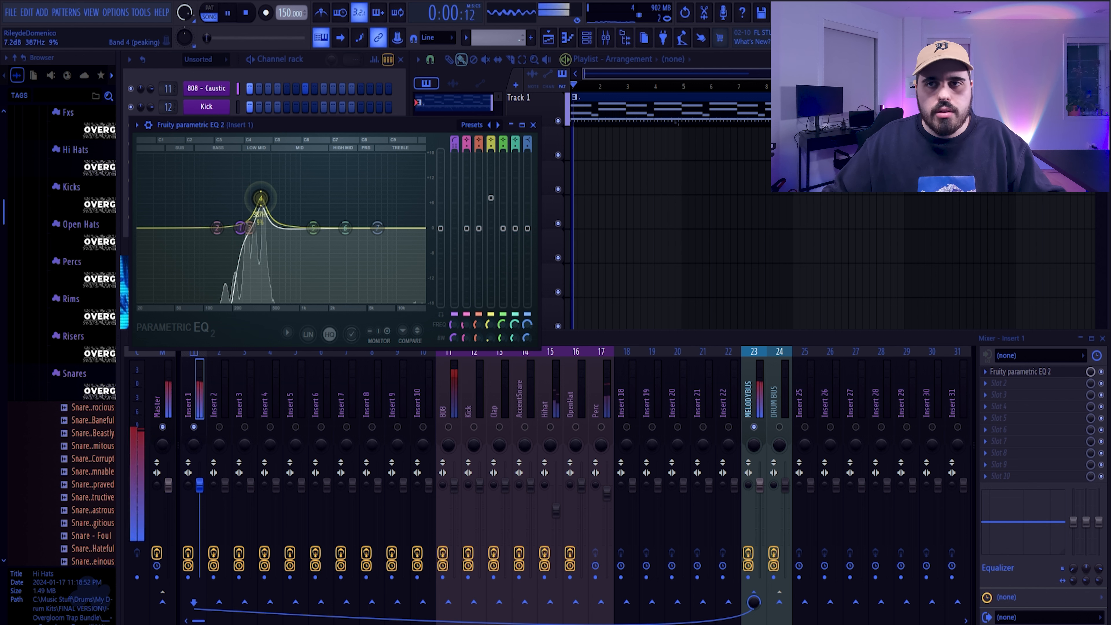
left_click_drag(259, 192, 261, 244)
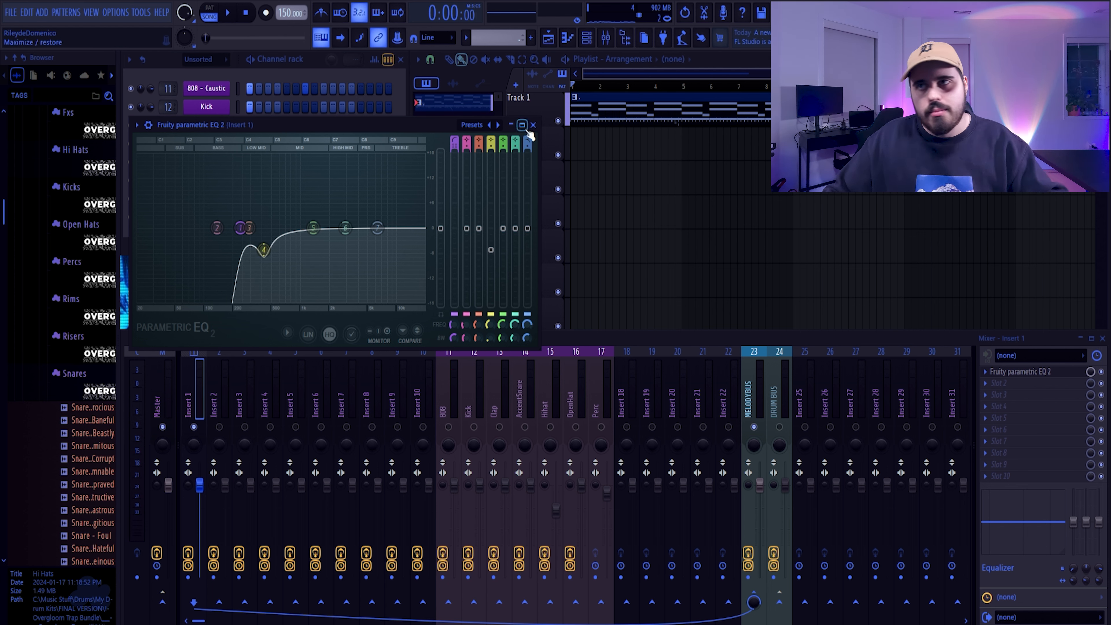
left_click(533, 125)
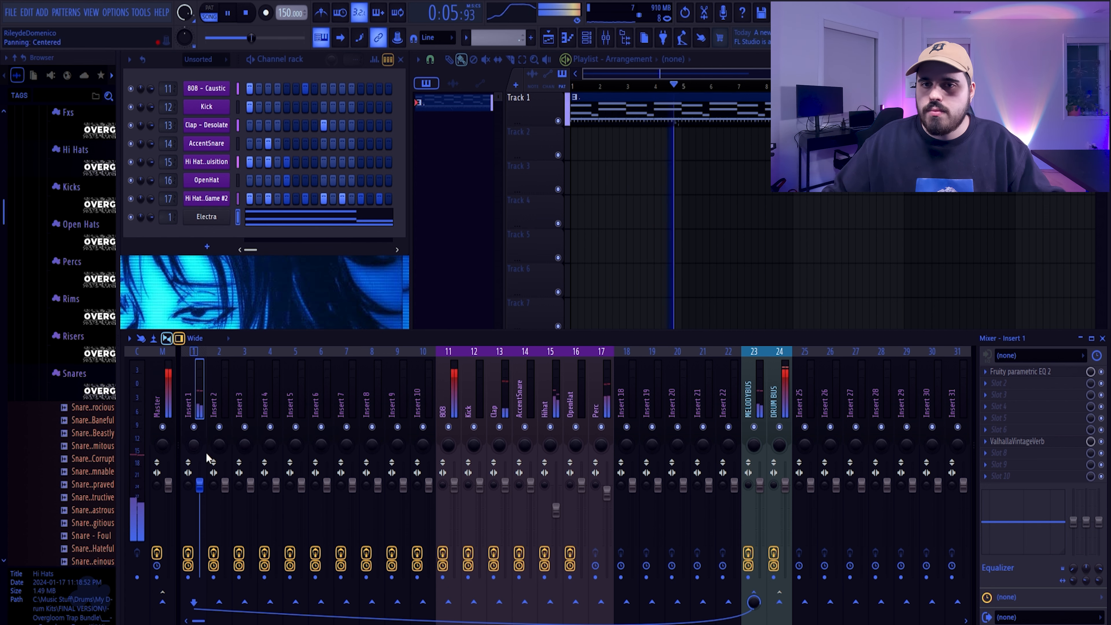
Add ValhallaVintageVerb to Insert 1 and pick an instrument for a new channel.
double_click(206, 216)
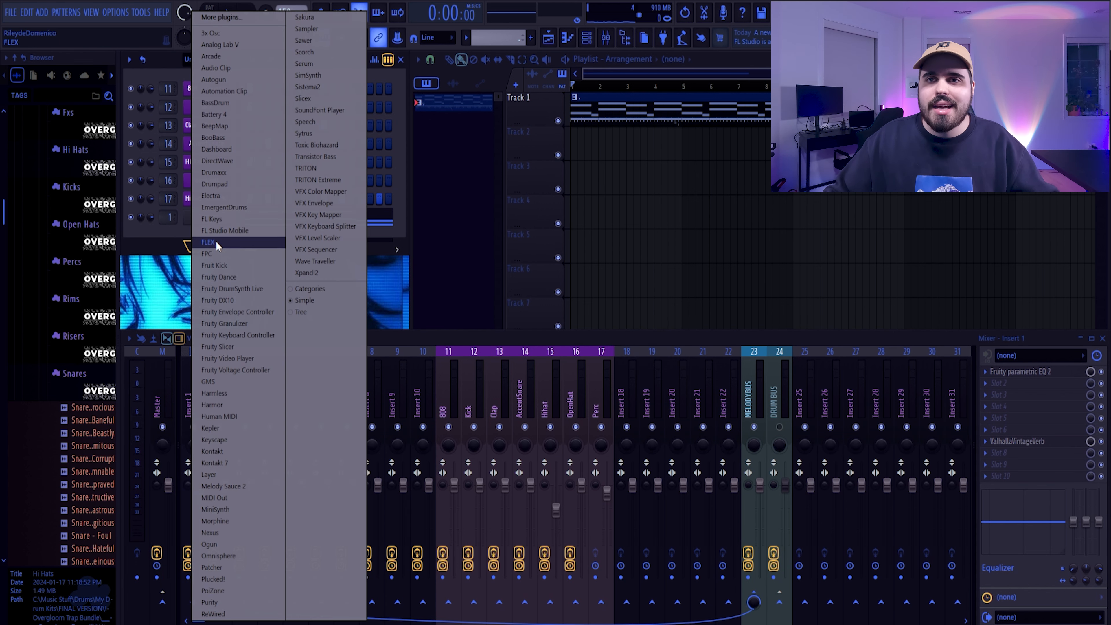
left_click(209, 242)
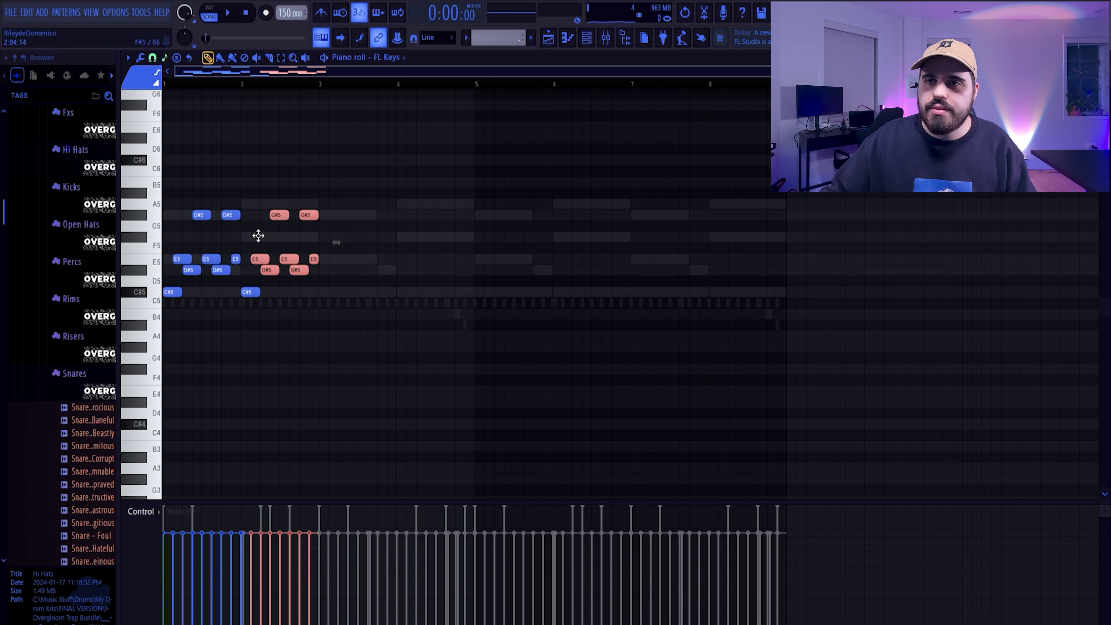
Draw the melody notes, raise the second group, and repeat the phrase across bars 1–4.
left_click(165, 58)
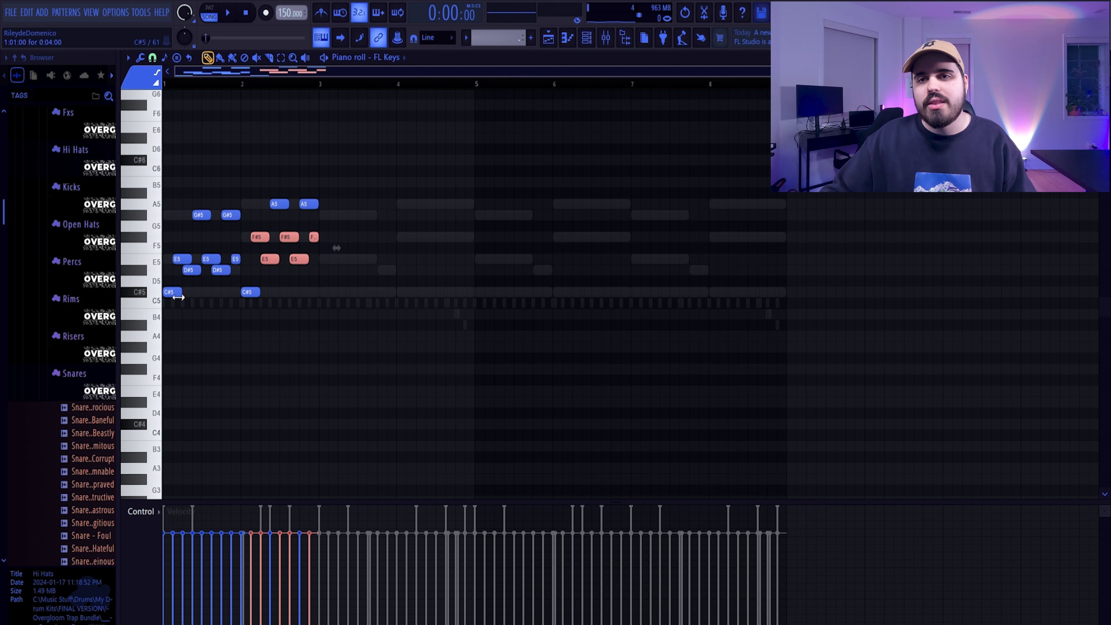
left_click(228, 13)
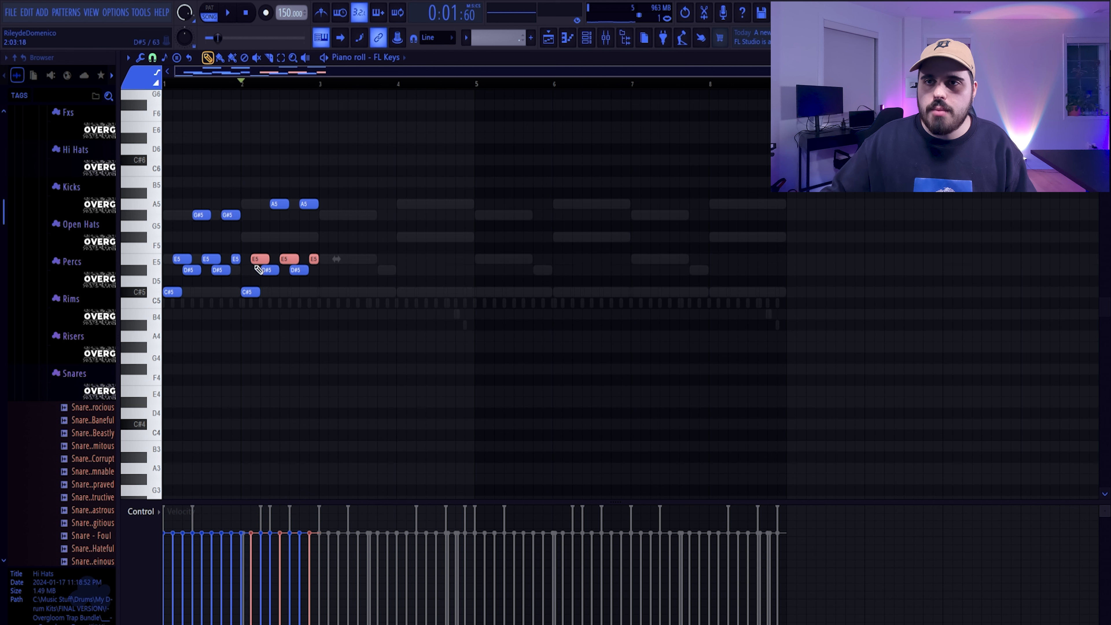
left_click(227, 13)
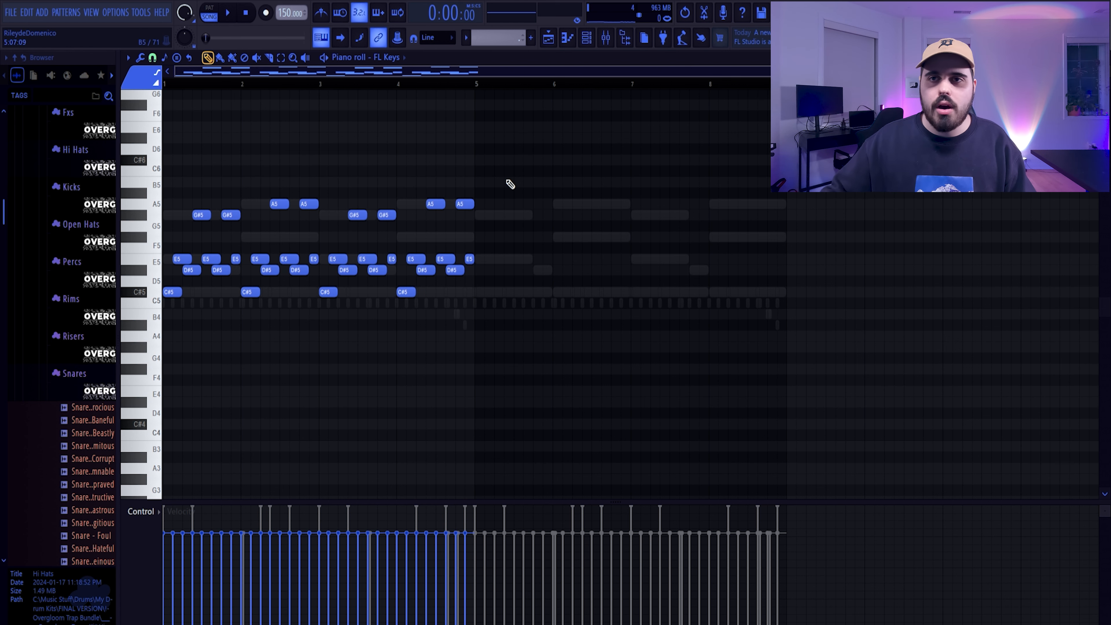
left_click(228, 13)
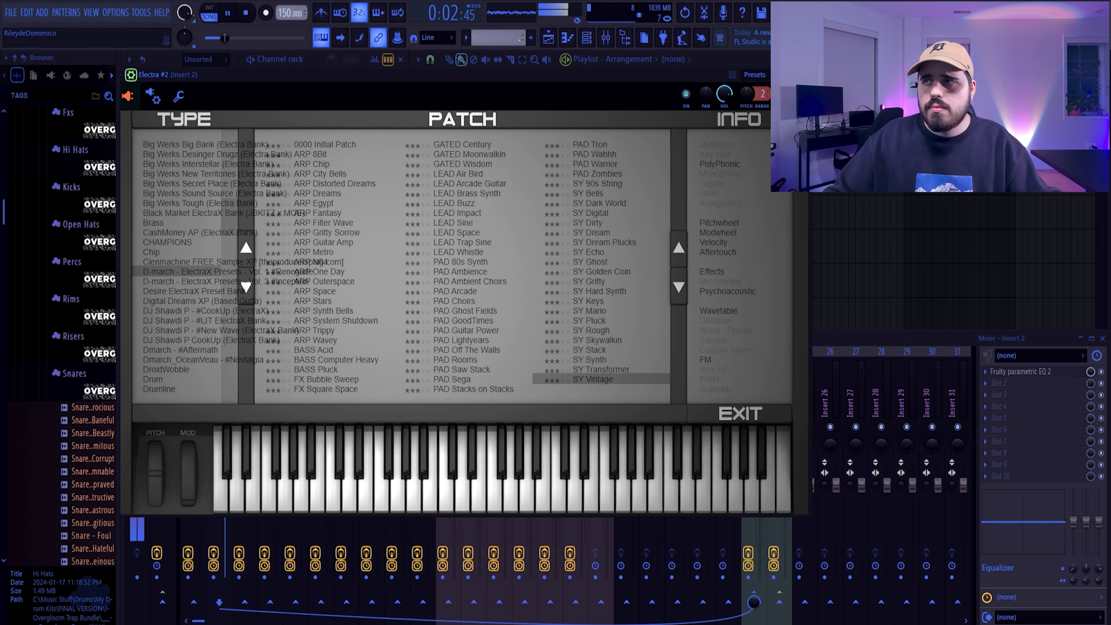
Select the SY Vintage patch for the Electra #2 melody.
left_click(739, 413)
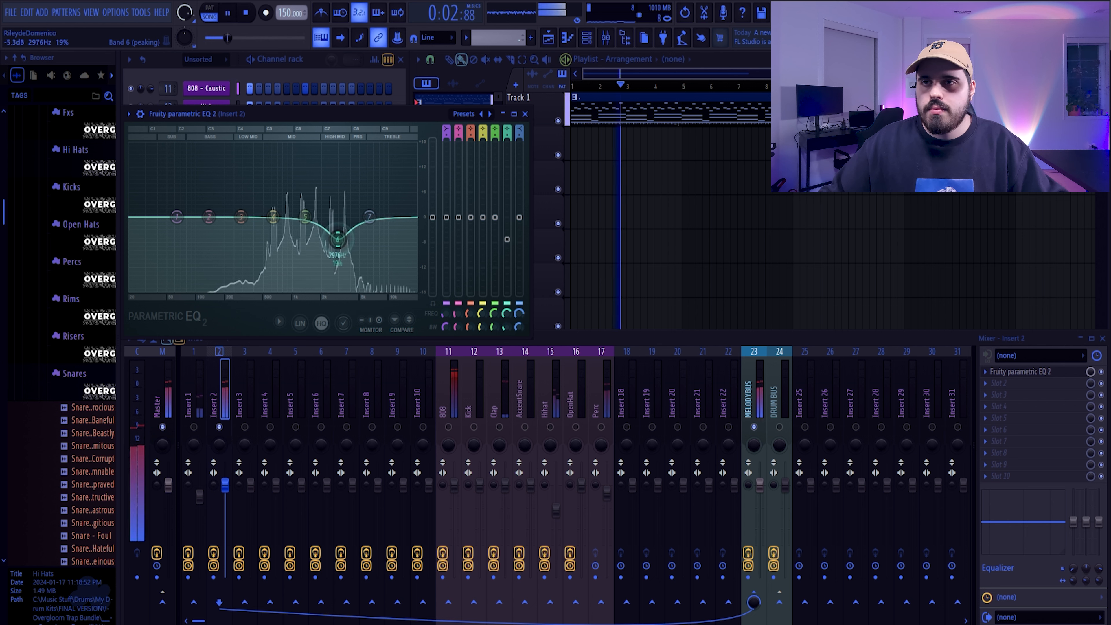
Dip the melody's band 6 near 3 kHz on Insert 2, then add an Electra #3 channel with an empty piano roll.
left_click_drag(326, 227, 305, 231)
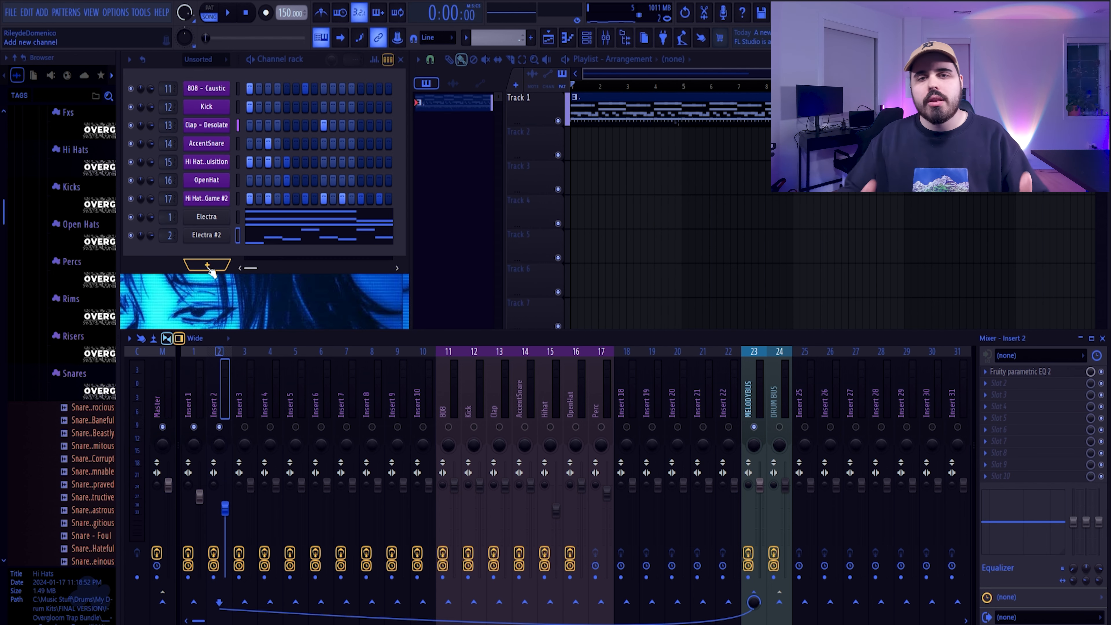
left_click(206, 234)
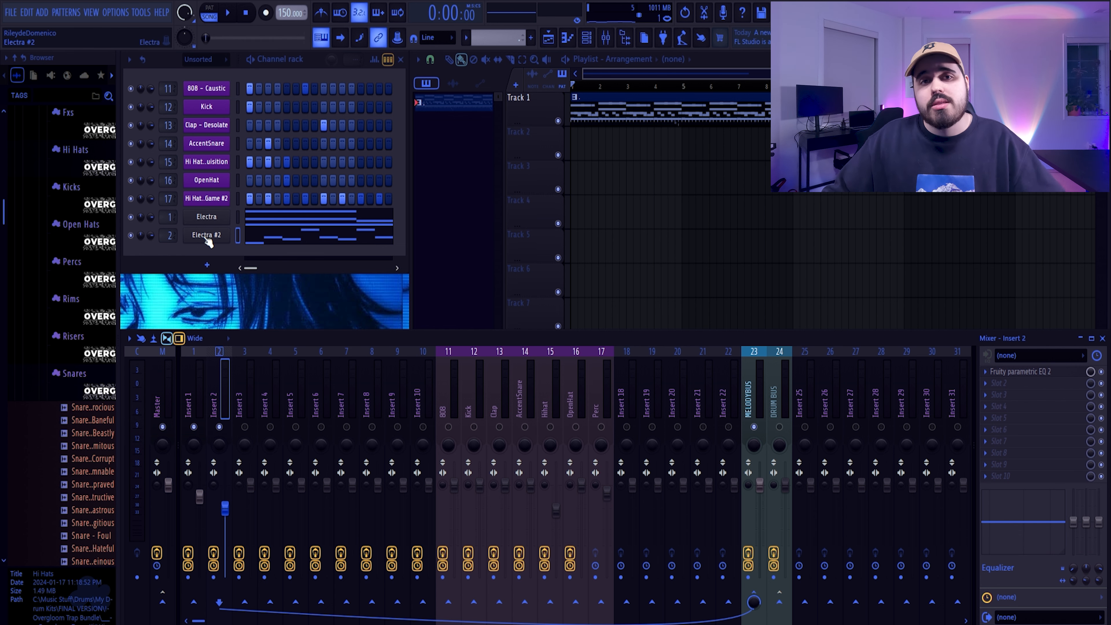
double_click(205, 234)
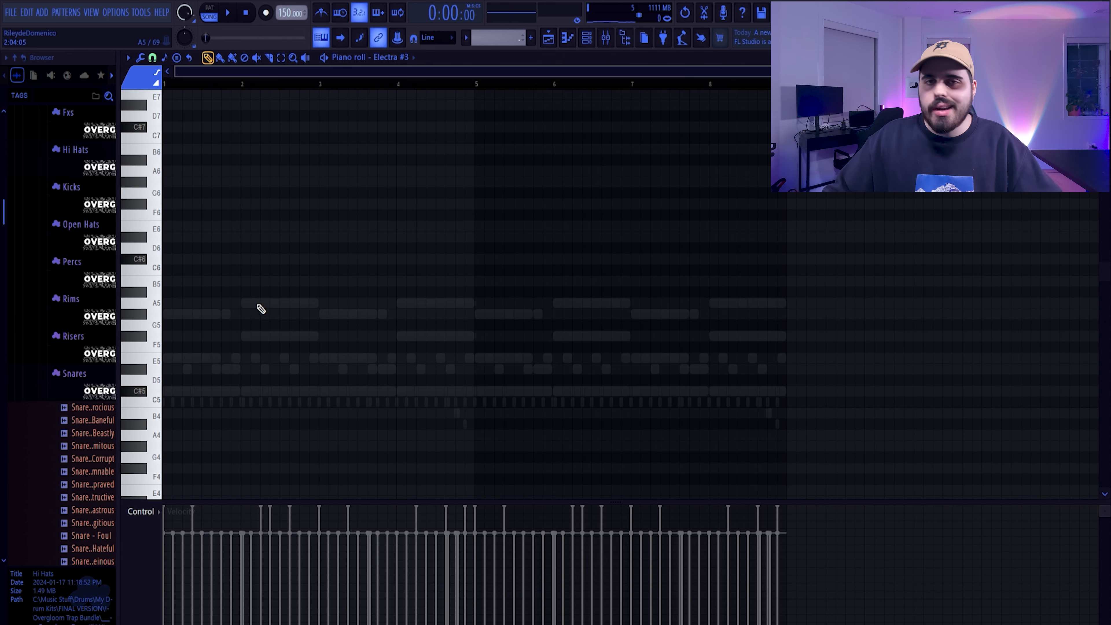
mouse_move(183, 398)
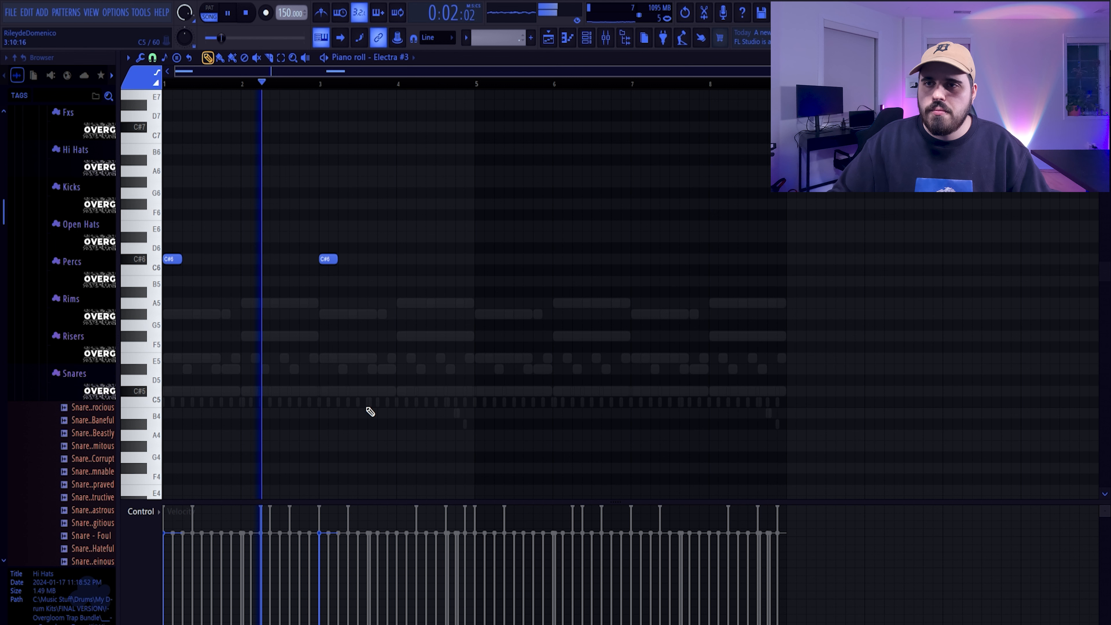
Place C#6 accents with short pickup notes on bars 1, 3, 5, 7 and load ValhallaVintageVerb on Insert 3.
left_click(246, 13)
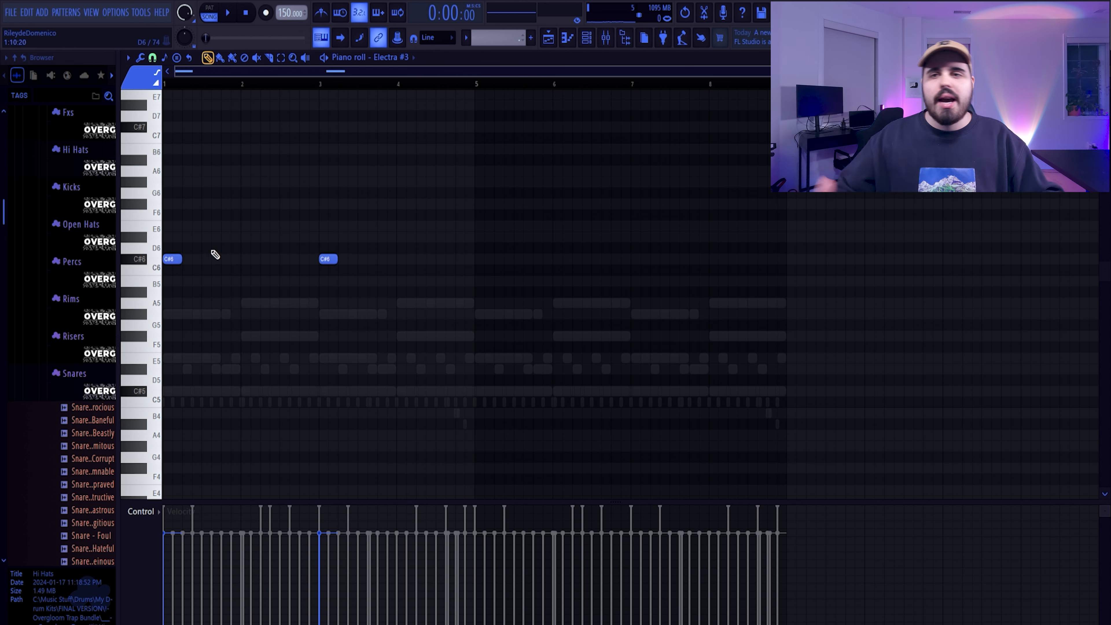
mouse_move(226, 246)
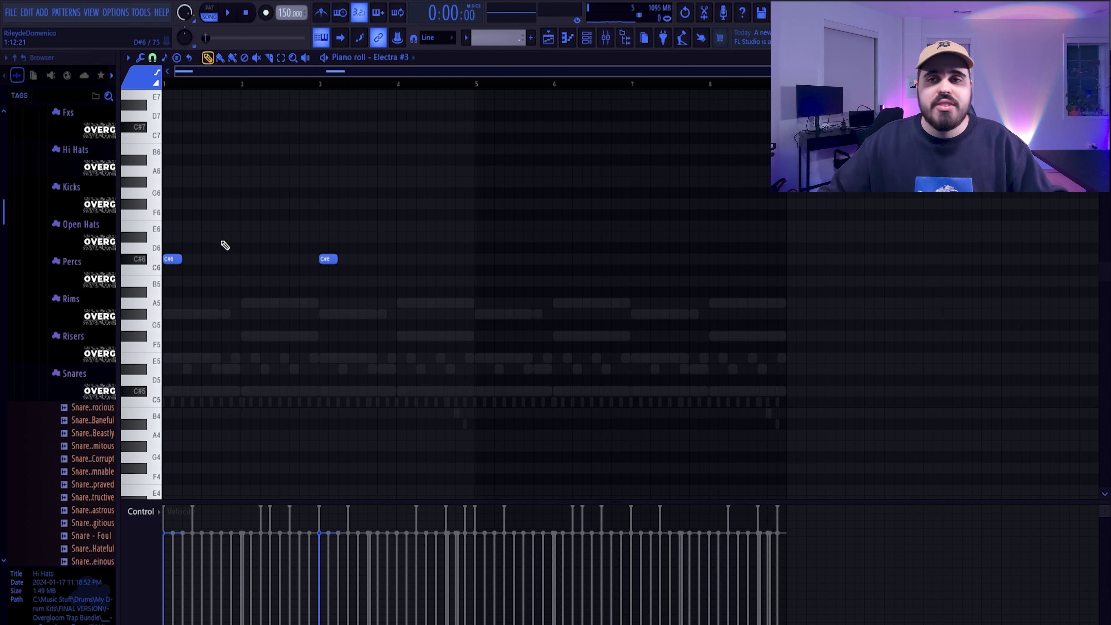
left_click(227, 12)
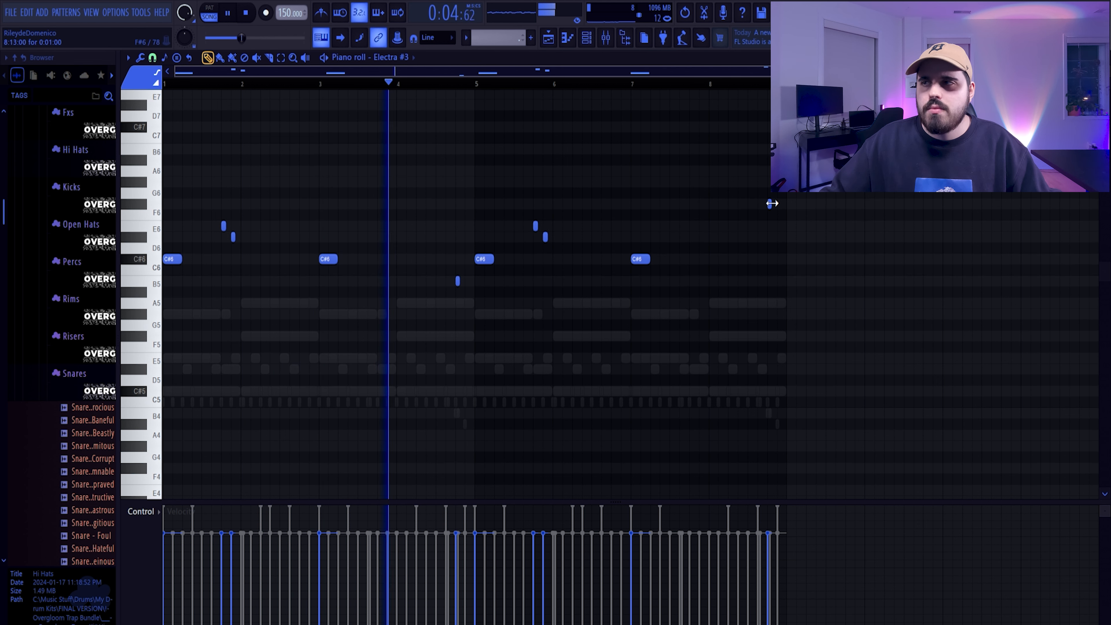
left_click(488, 73)
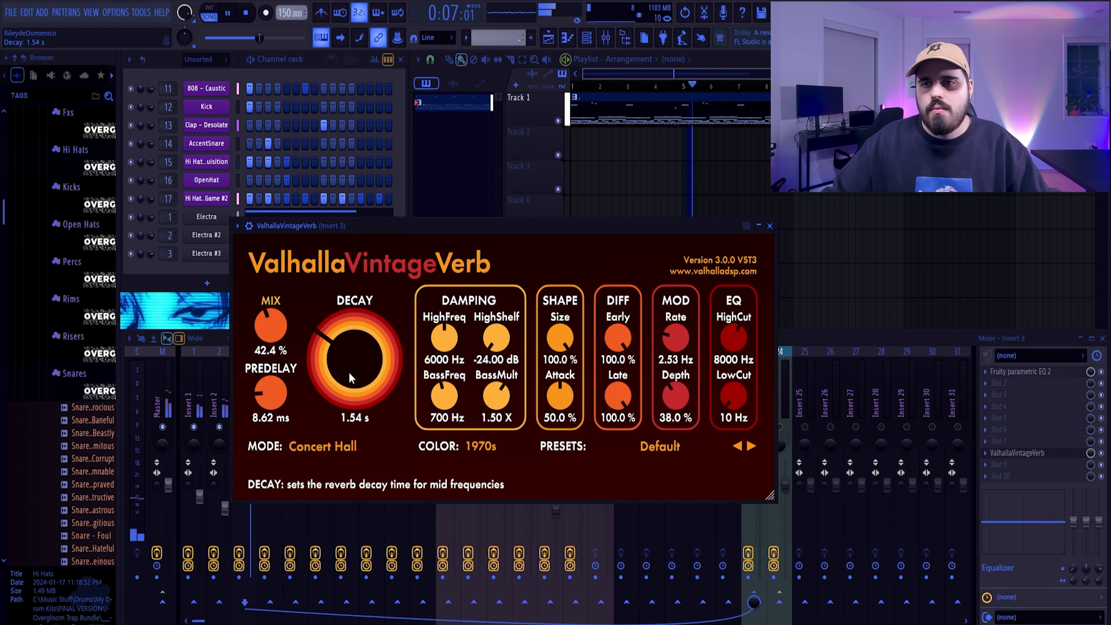
Shorten the VintageVerb decay on the accent reverb tail.
left_click_drag(354, 358, 348, 376)
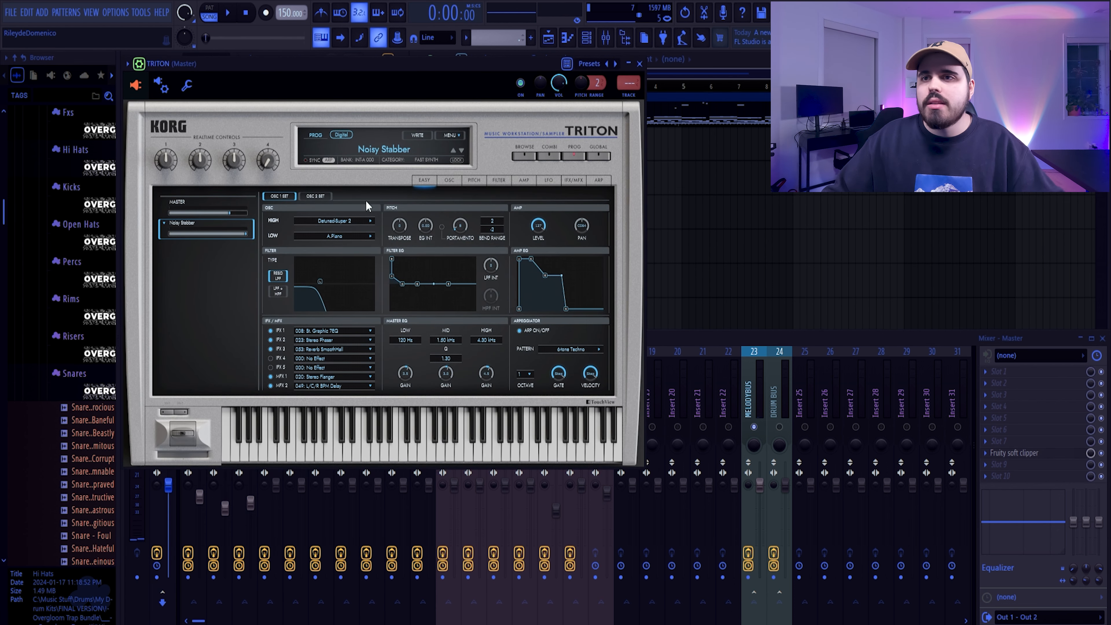
Pick Noisy Stabber in the TRITON browser and bring up its empty piano roll.
left_click(314, 136)
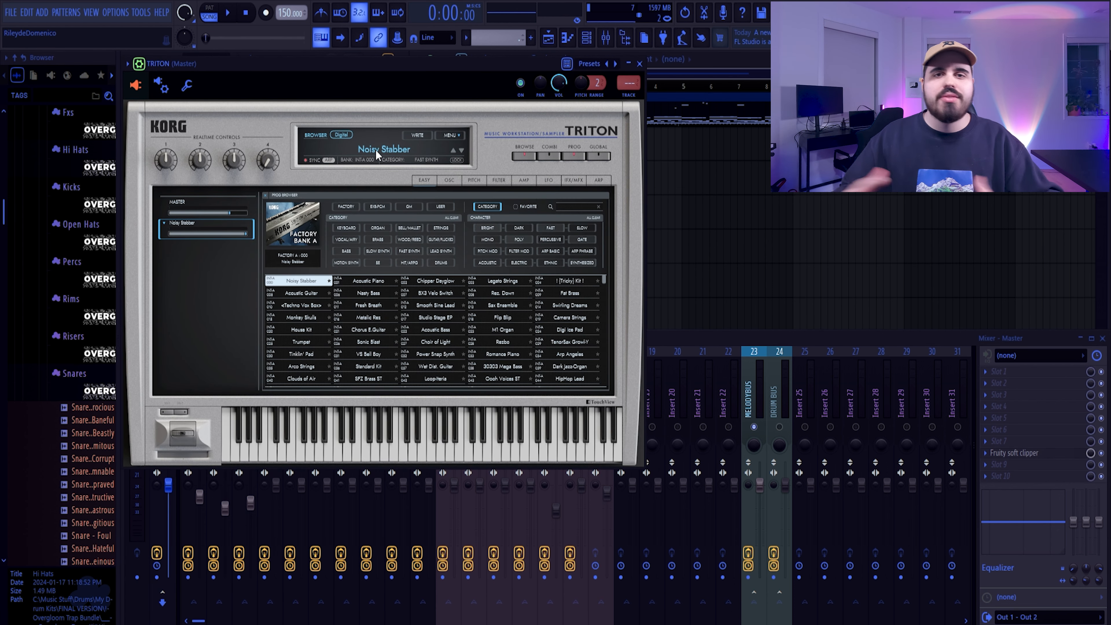
mouse_move(407, 188)
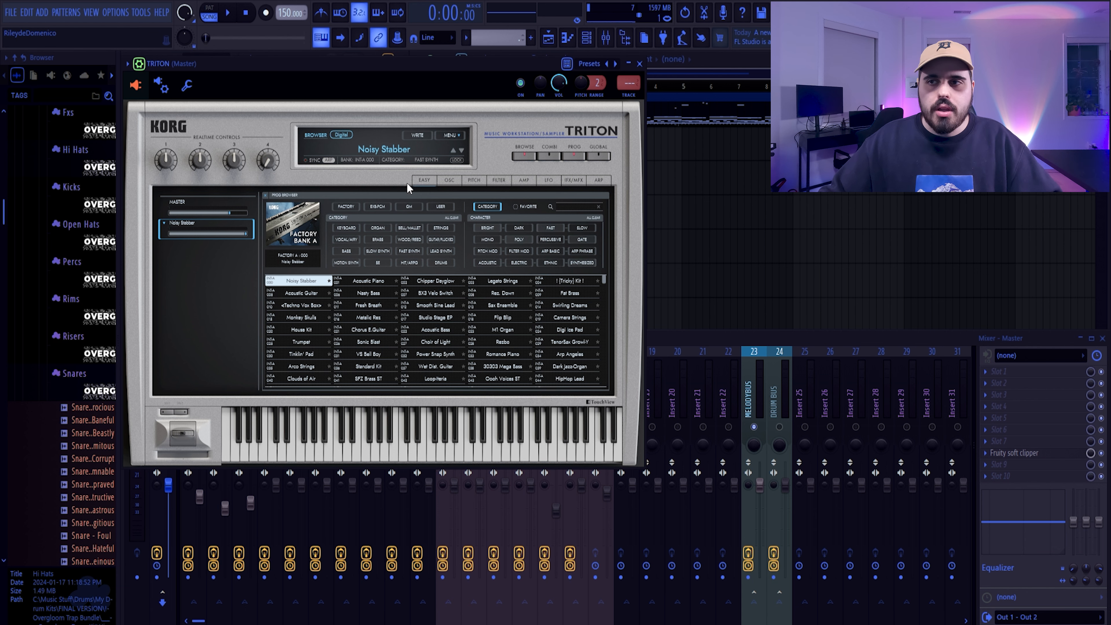
left_click(639, 63)
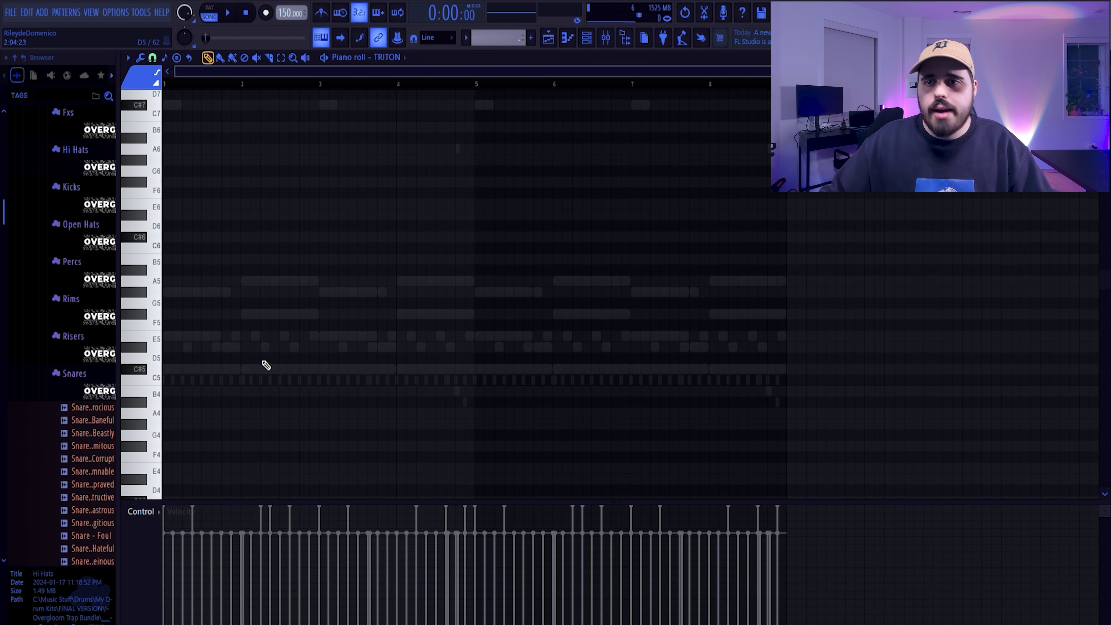
left_click(262, 369)
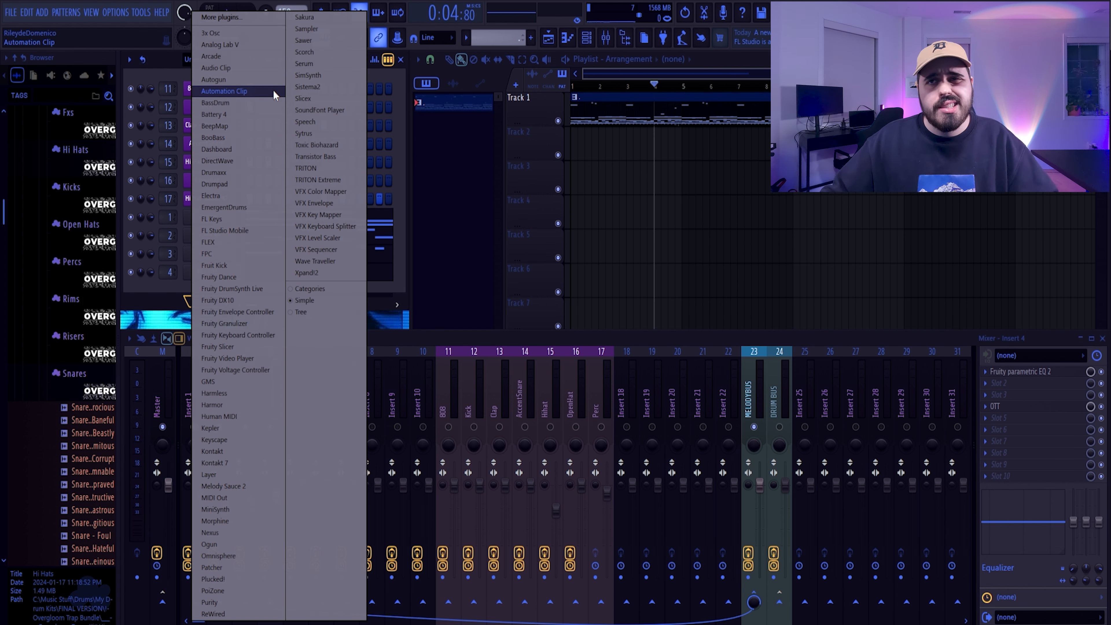
mouse_move(234, 67)
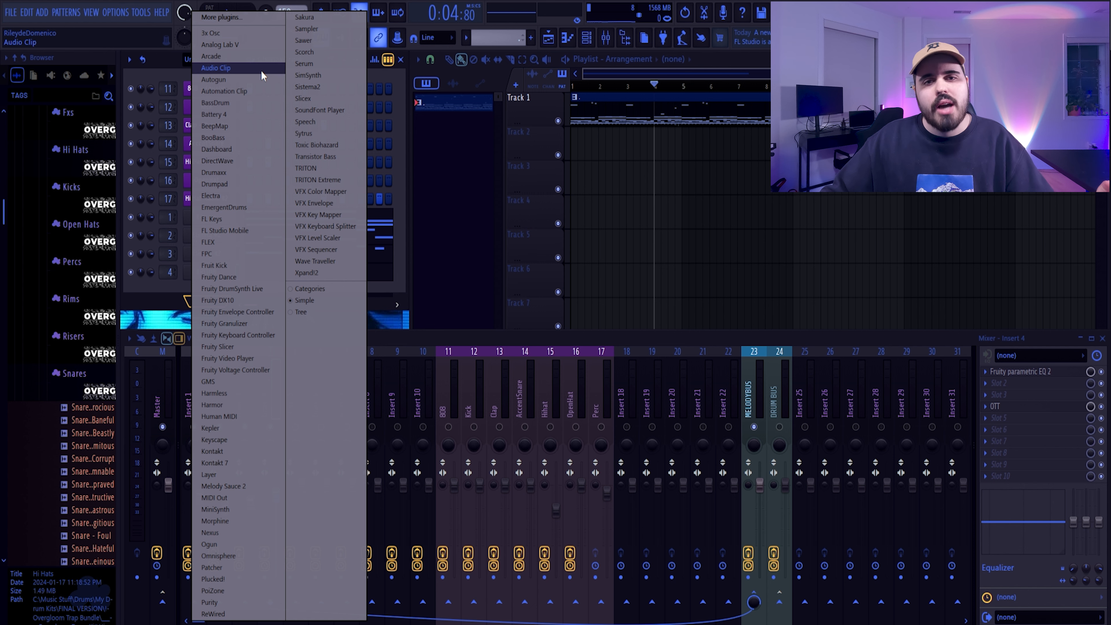
Add an Xpand!2 channel loaded with the Brass + Woodwind Natural Section preset.
left_click(307, 273)
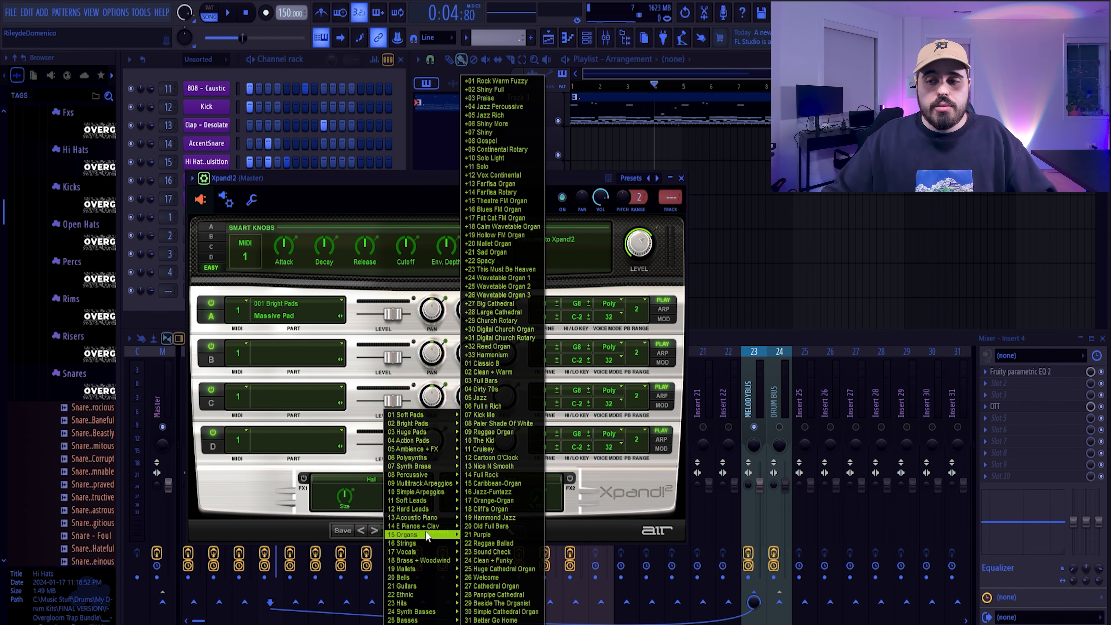
left_click(420, 559)
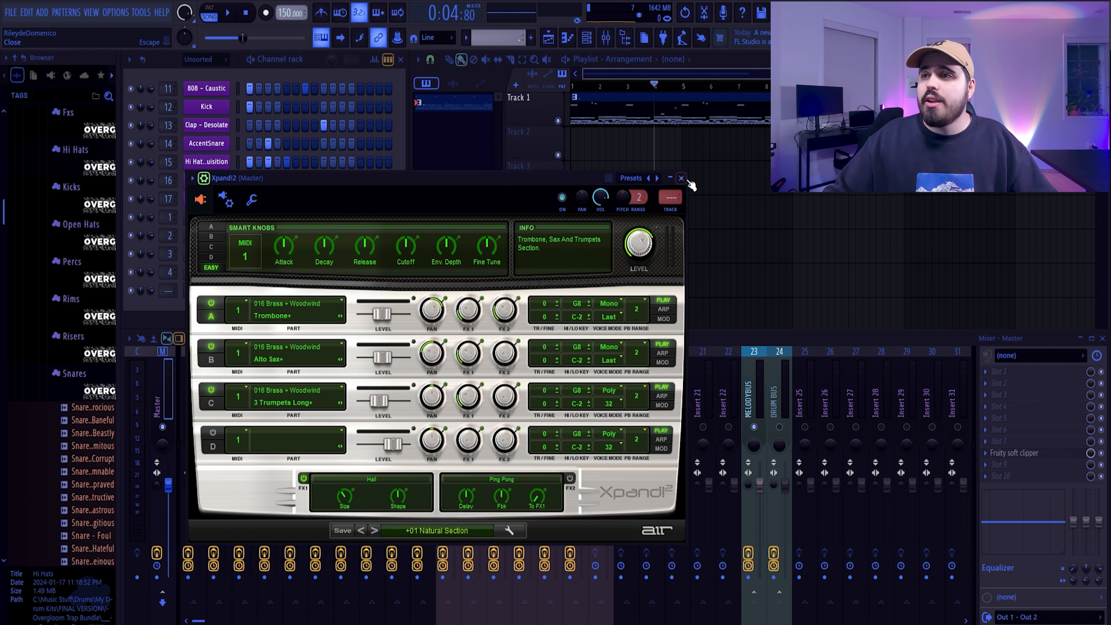
left_click(680, 179)
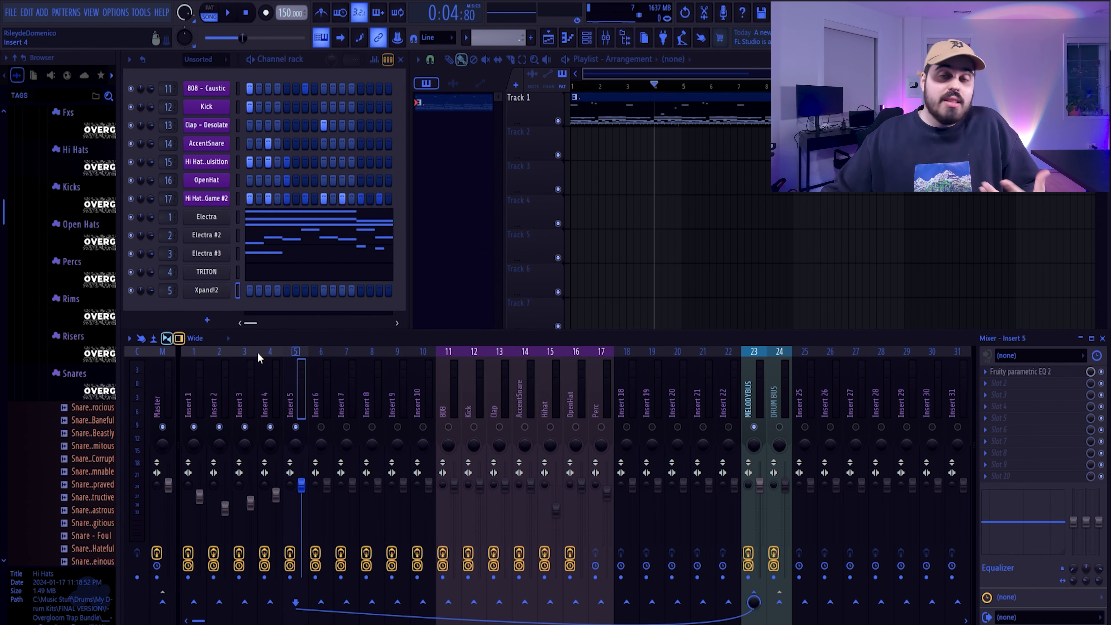
Draw a low C#2 note in the Xpand!2 piano roll and stretch it across the pattern.
double_click(205, 290)
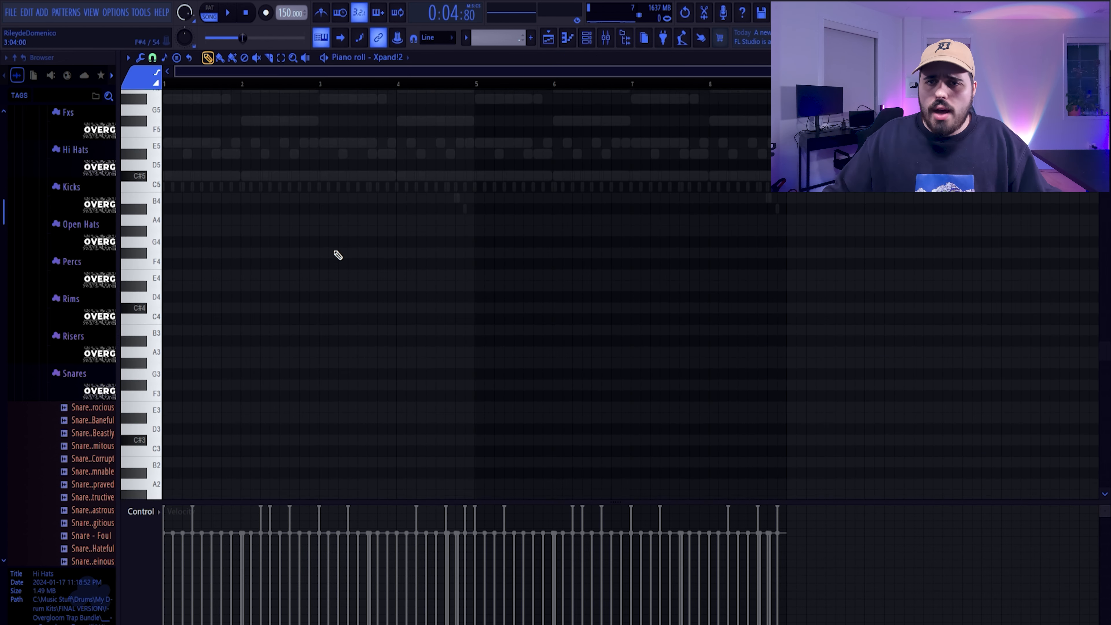
scroll("down", 3)
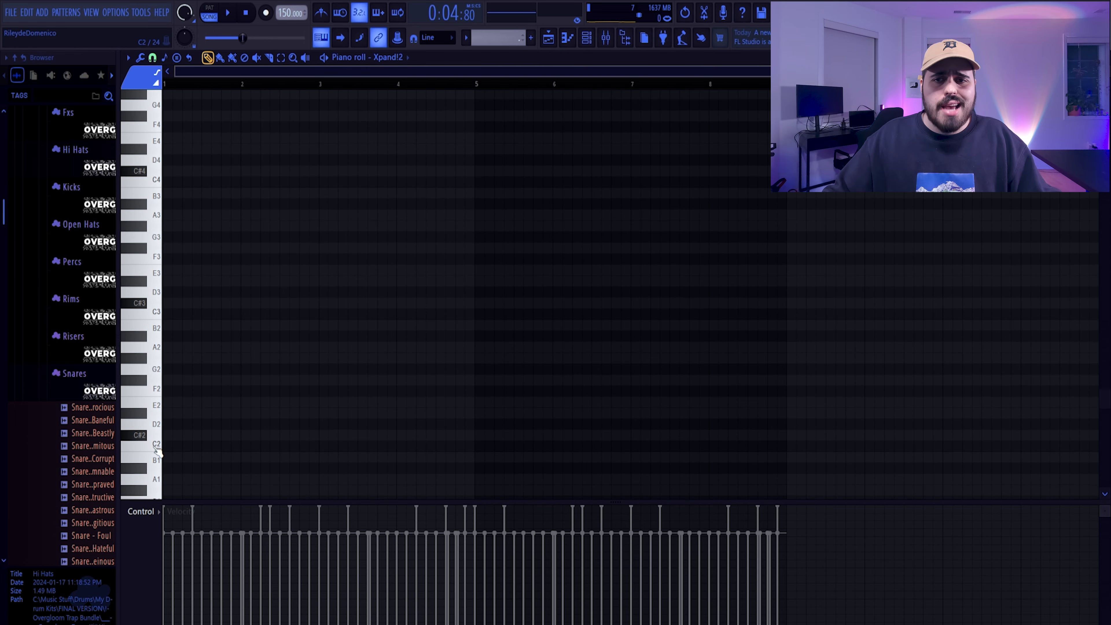
left_click(168, 435)
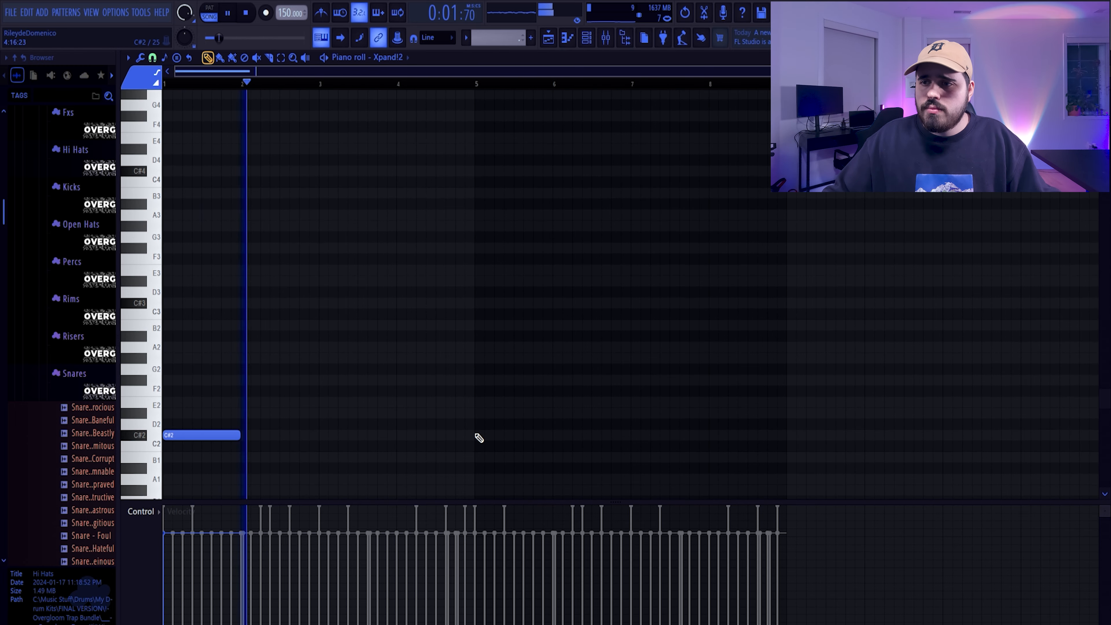
left_click(354, 435)
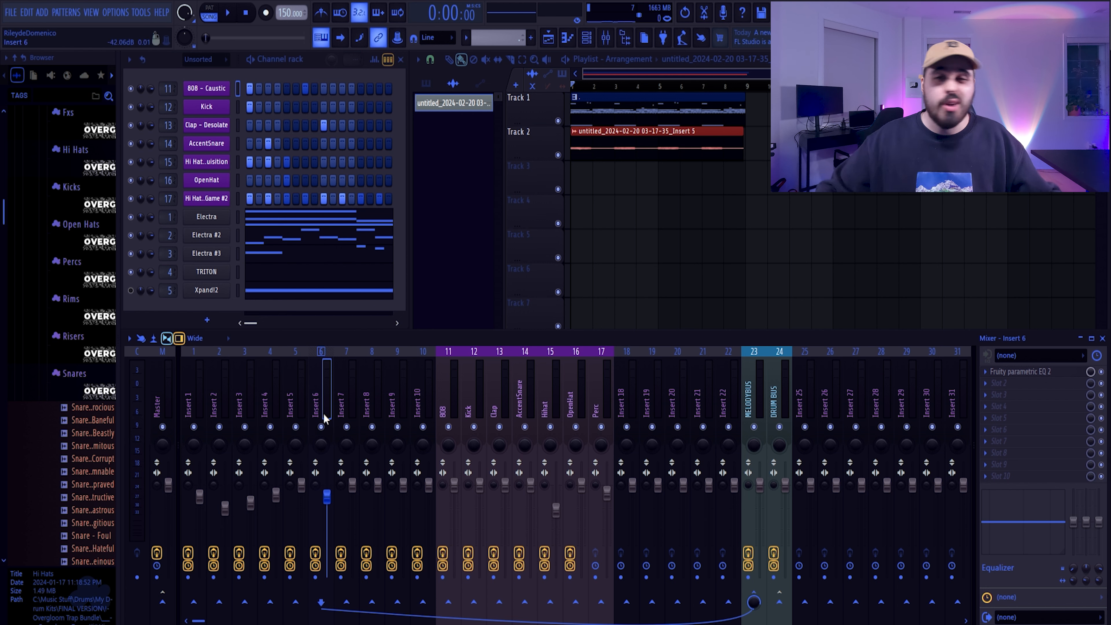
Load Open Hat - Horror with four spaced C5 hits and drop Rim - Brisk on channel 14.
left_click(80, 224)
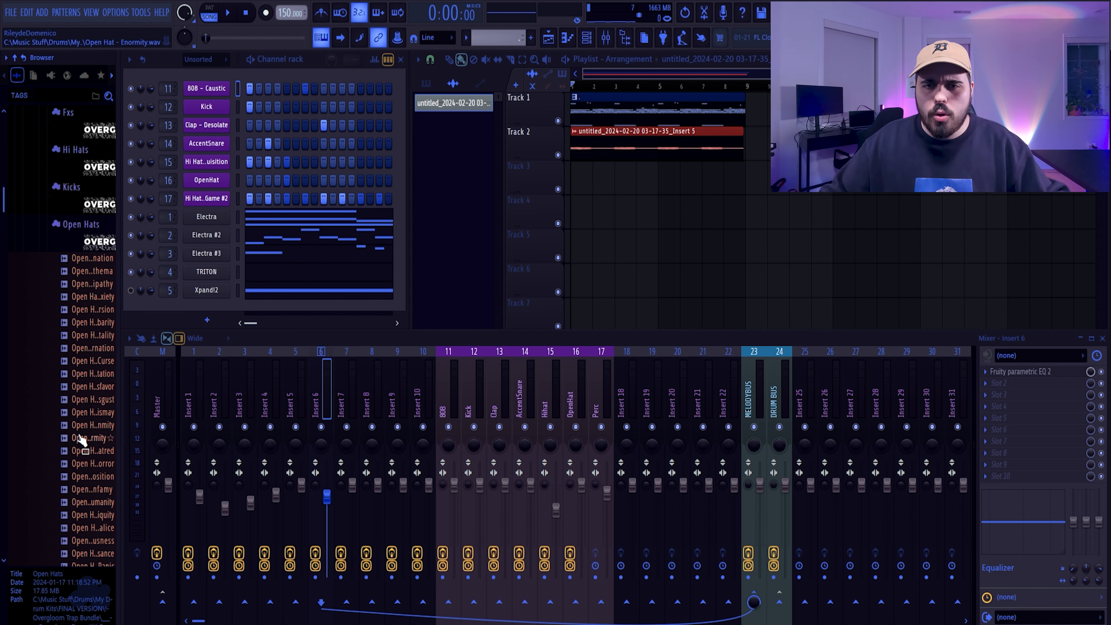
right_click(206, 179)
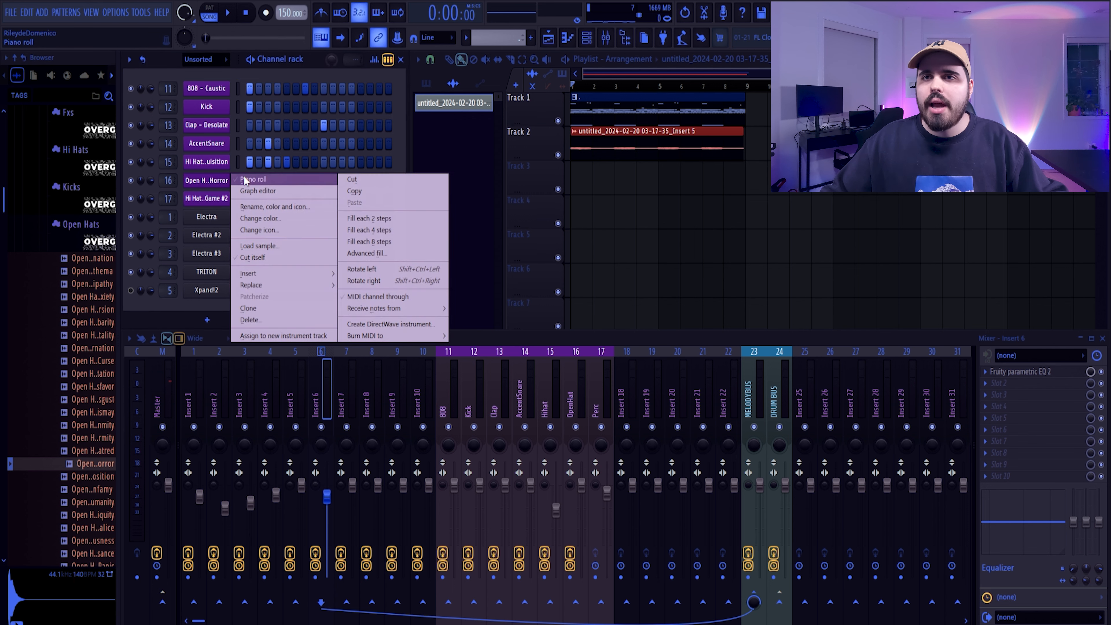
left_click(252, 179)
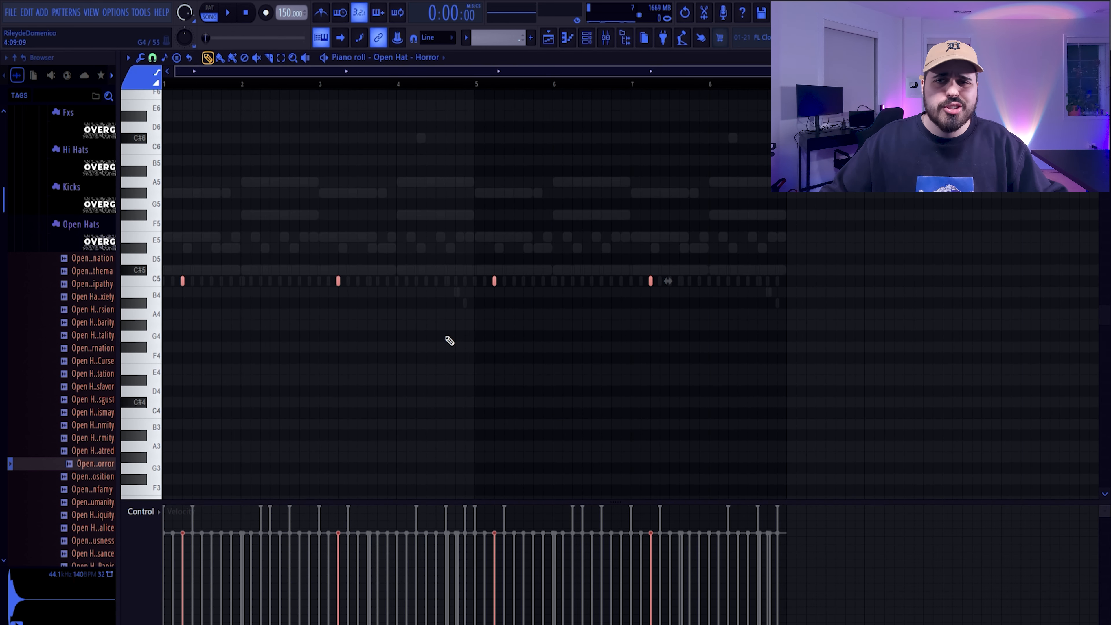
mouse_move(263, 228)
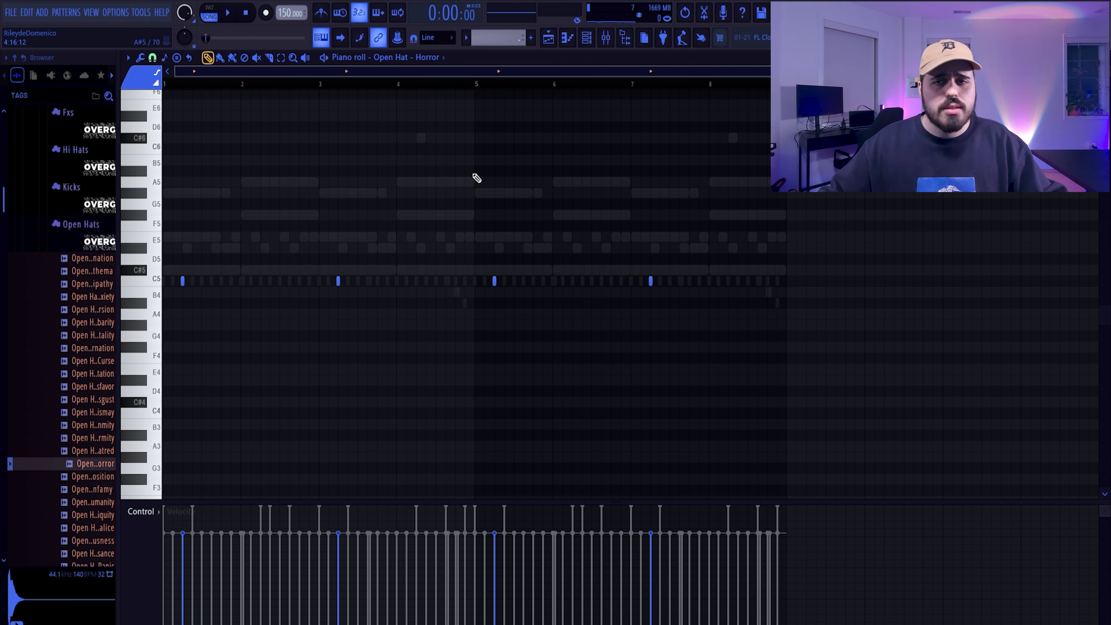
mouse_move(497, 196)
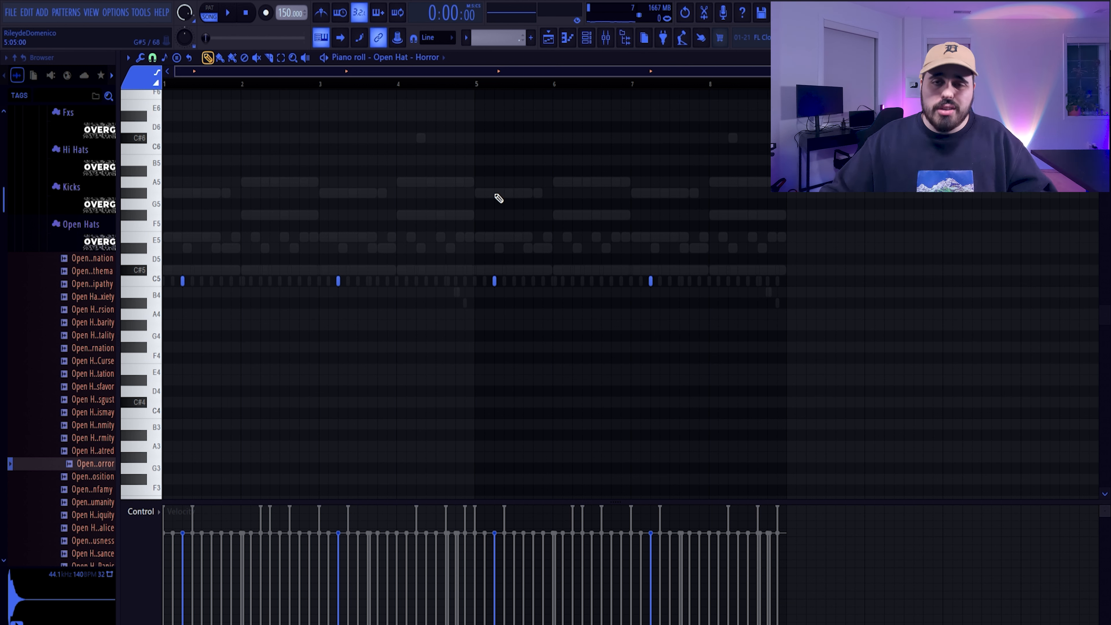
left_click(228, 12)
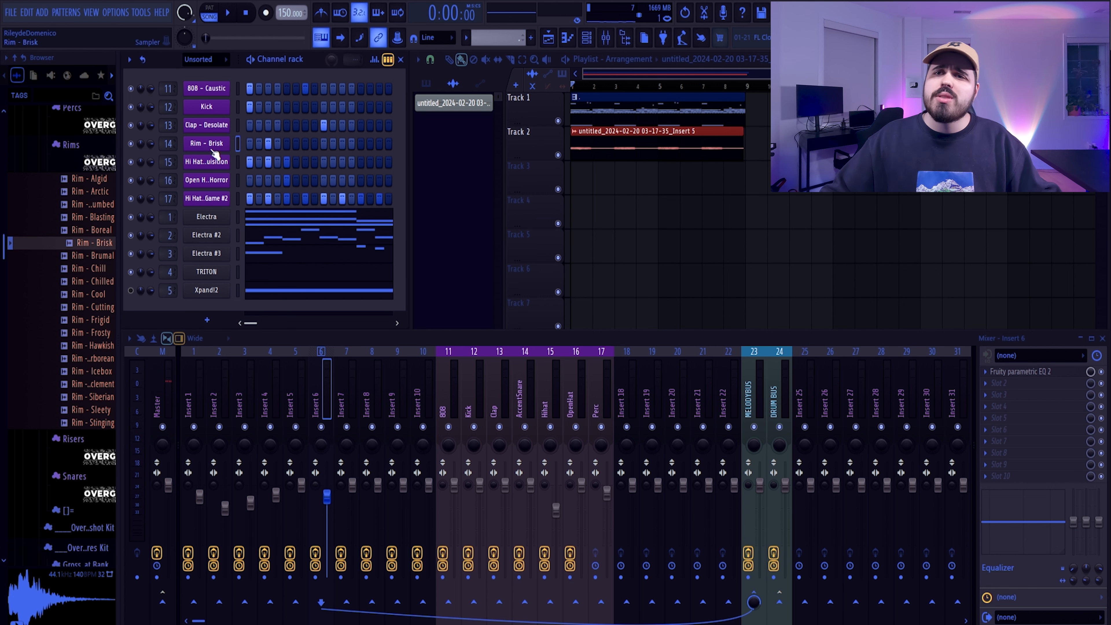
Place two short C5 Brisk rim hits just before bar 2.
double_click(206, 143)
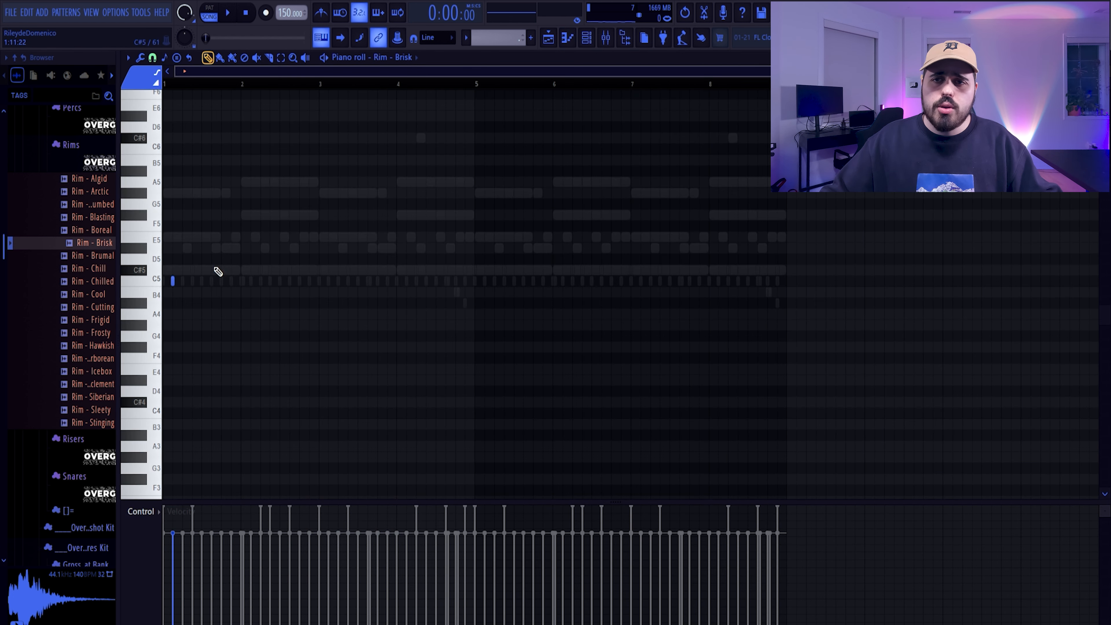
left_click(231, 281)
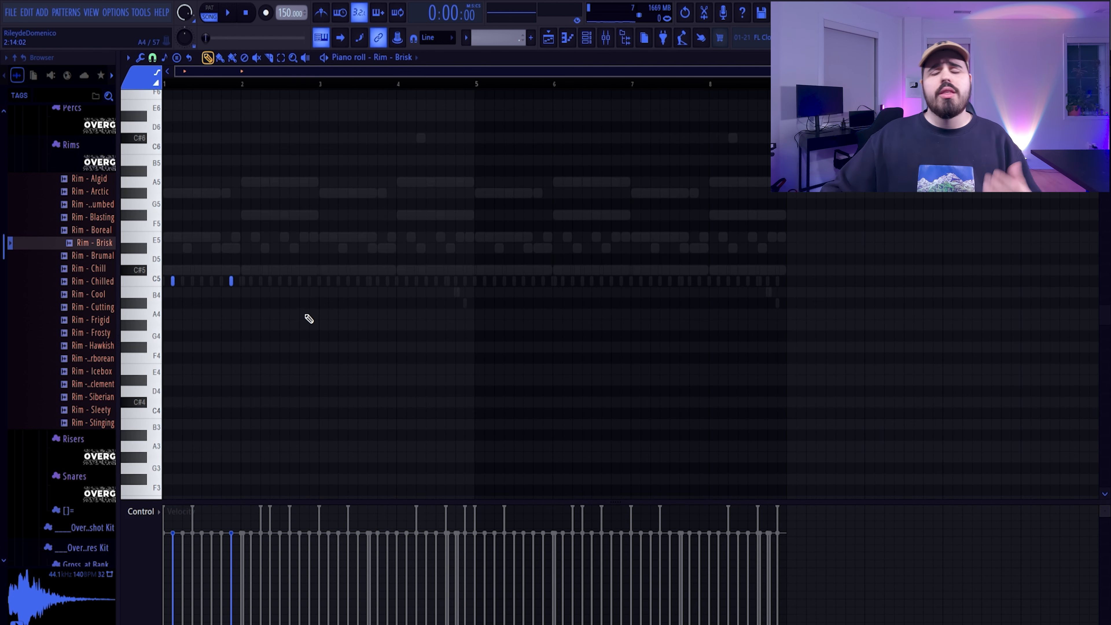
mouse_move(261, 283)
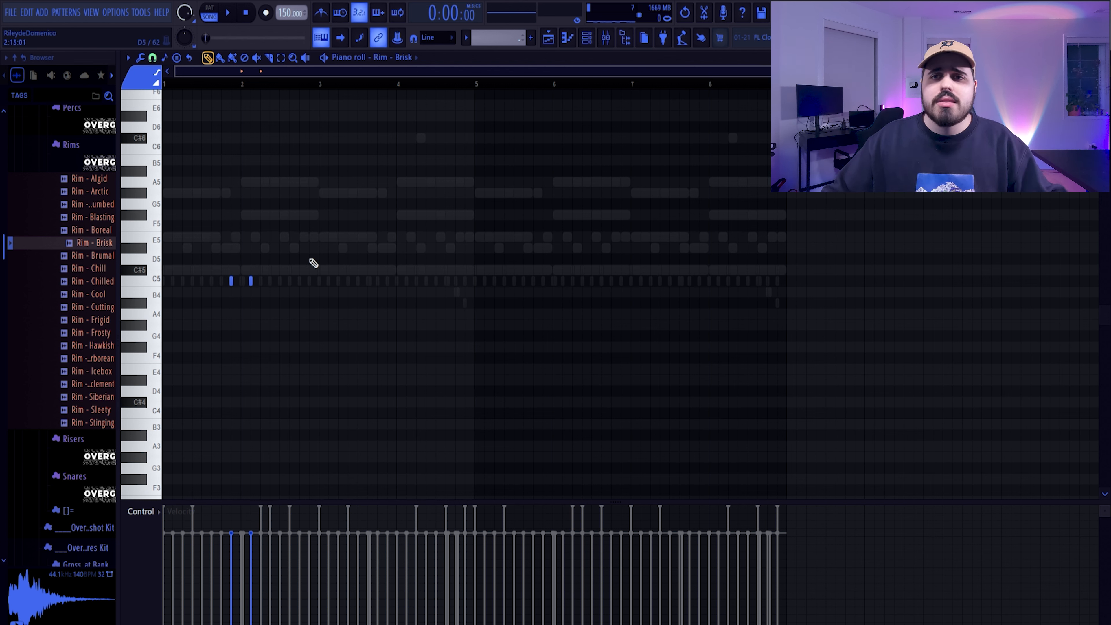
mouse_move(249, 182)
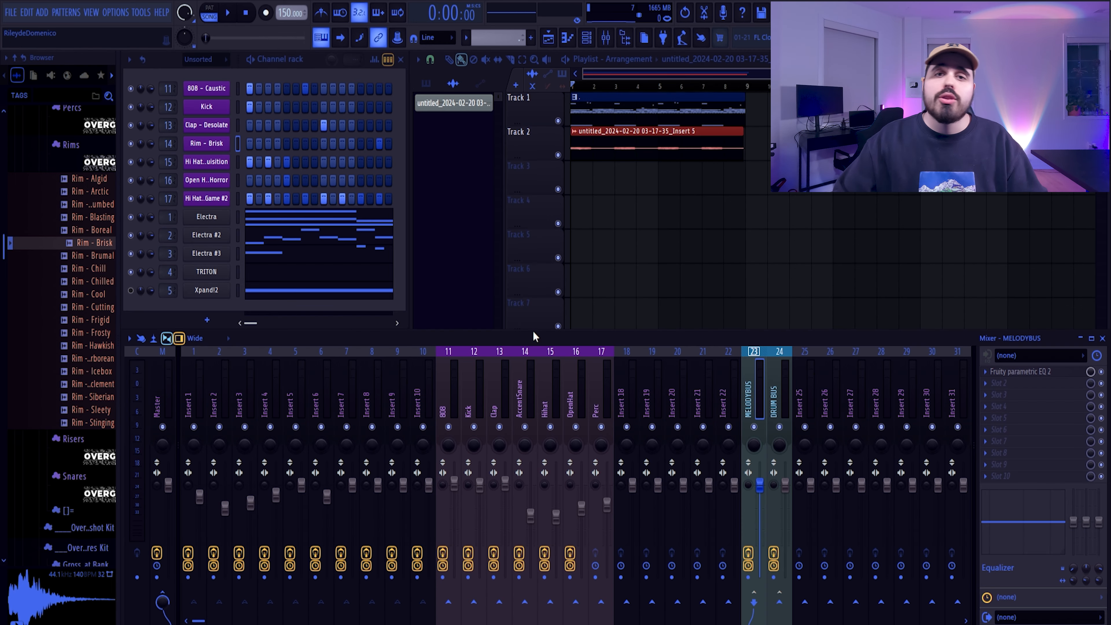
mouse_move(724, 397)
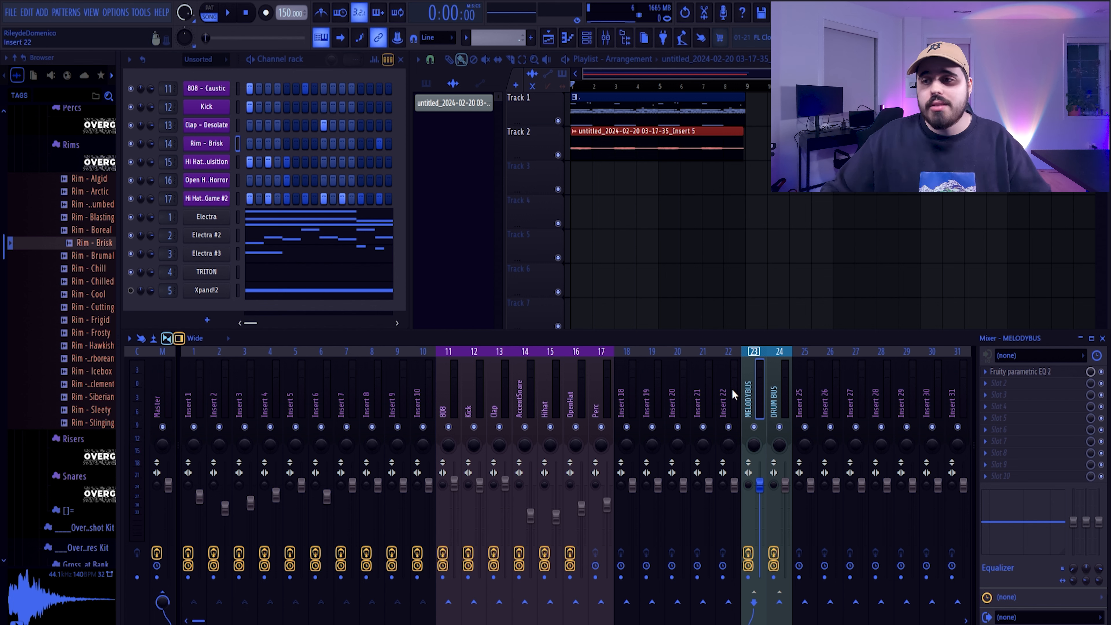